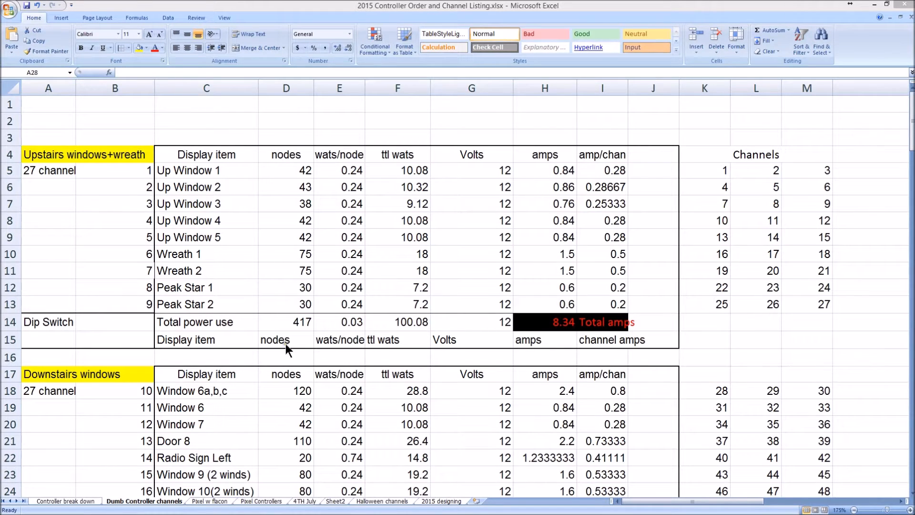
mouse_move(309, 135)
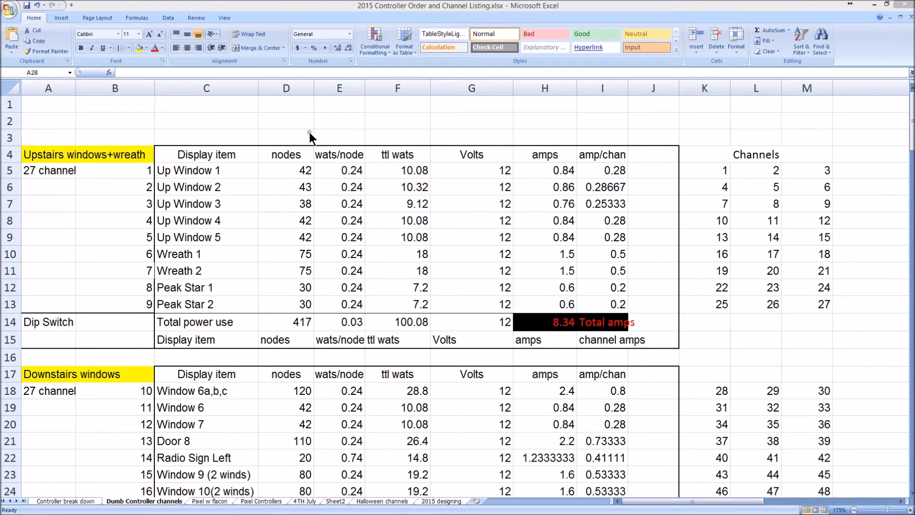
mouse_move(282, 122)
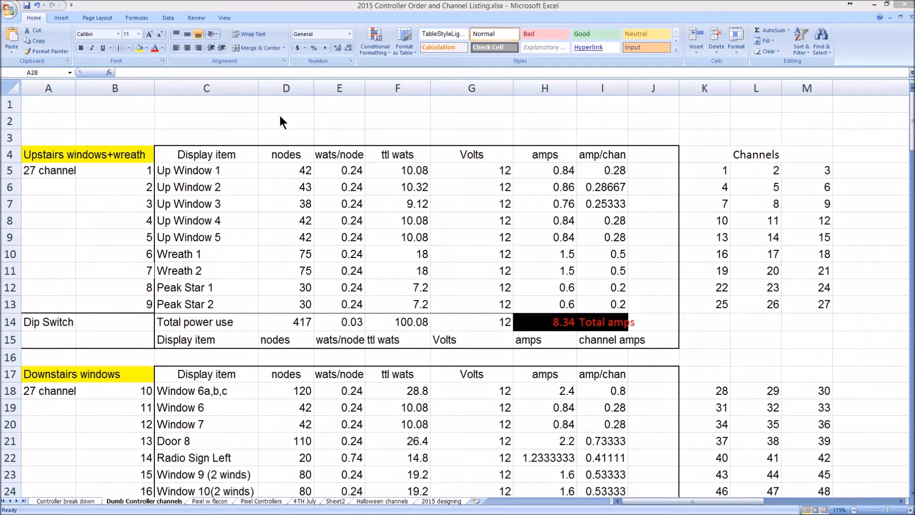
mouse_move(147, 324)
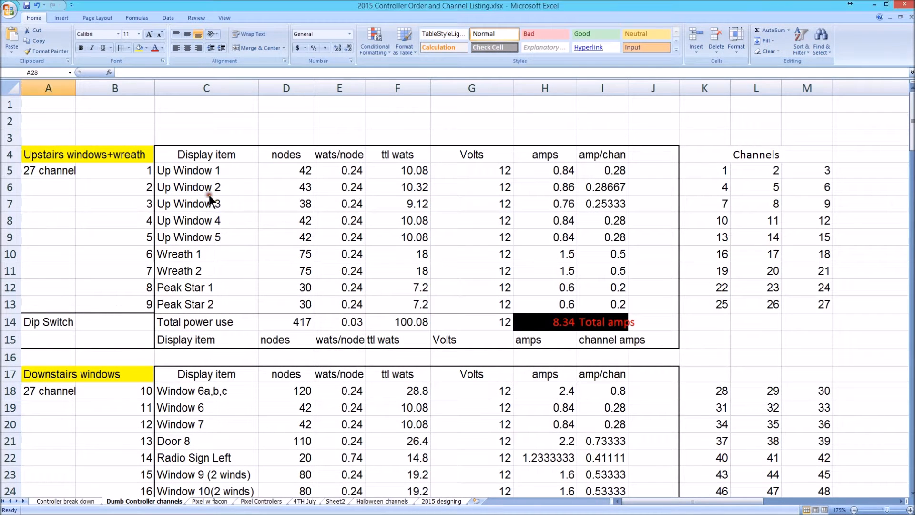
Step: Select the upstairs windows and wreath block and its channel numbers in column B
left_click(114, 203)
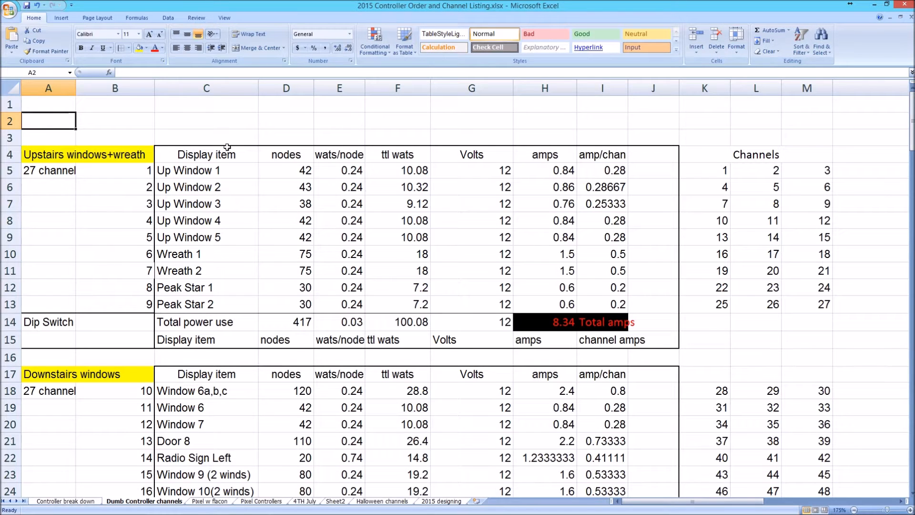
left_click(206, 120)
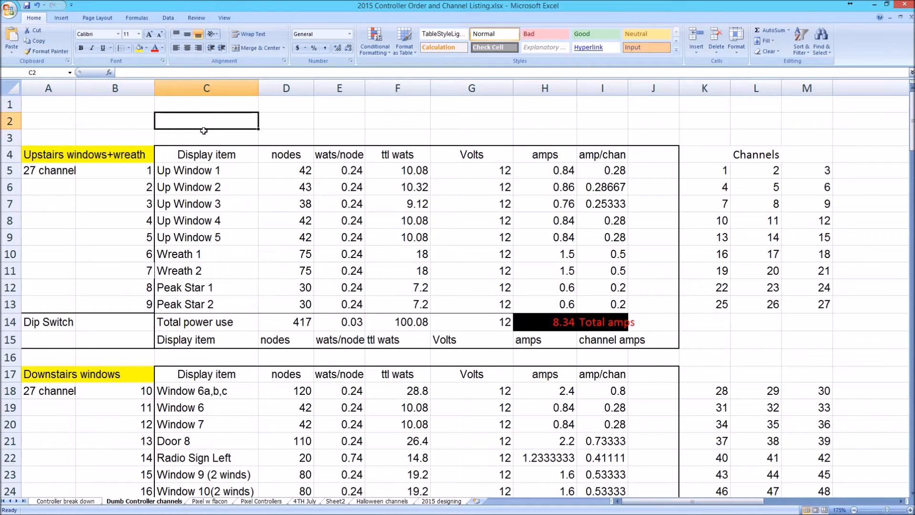
left_click_drag(48, 154, 806, 254)
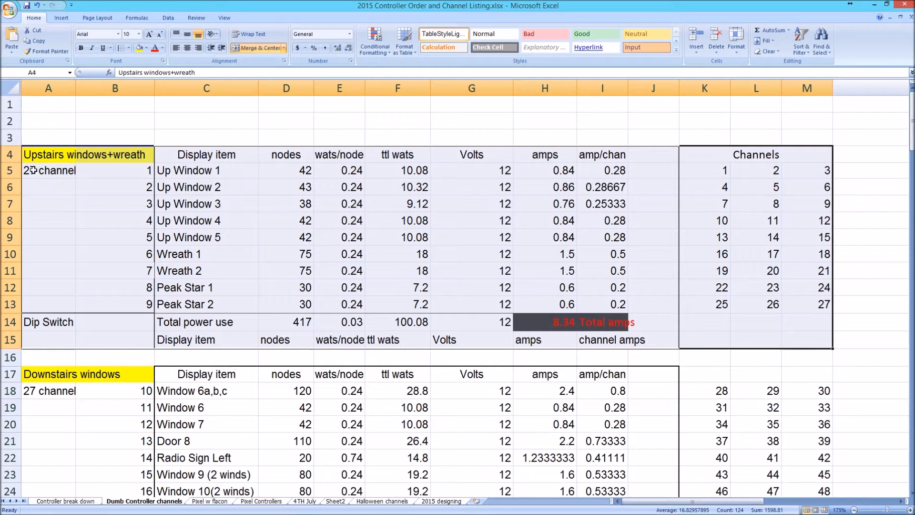
left_click(114, 187)
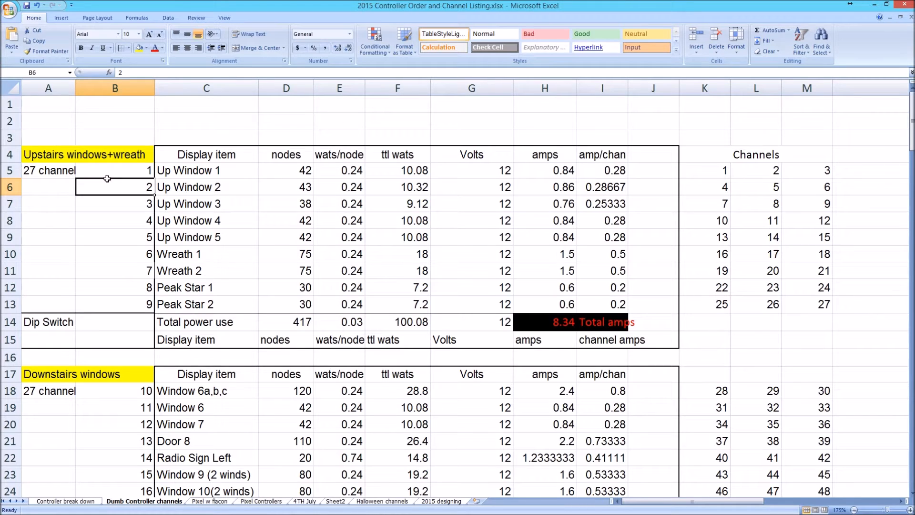
left_click(205, 169)
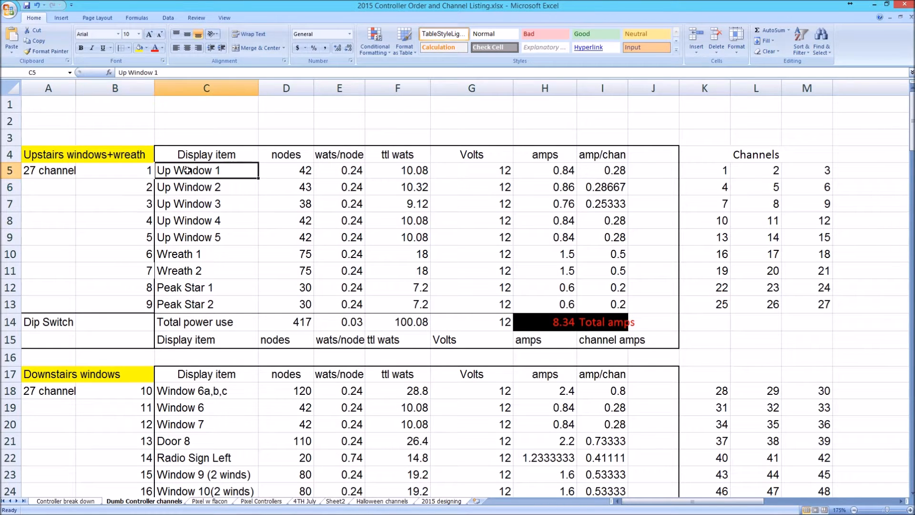
mouse_move(263, 207)
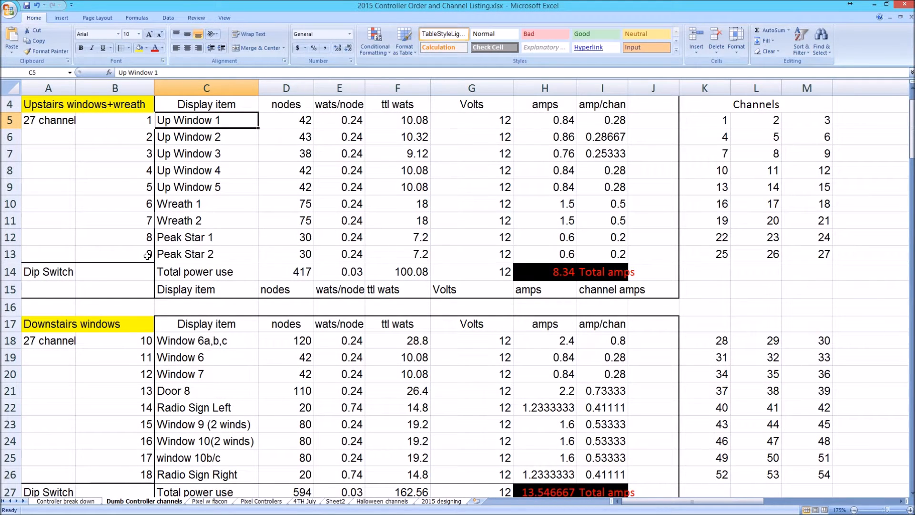
mouse_move(742, 258)
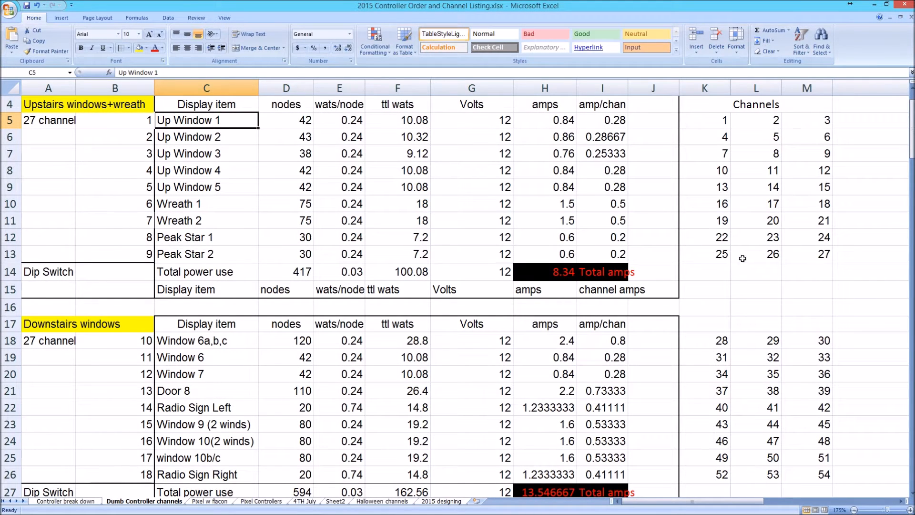
mouse_move(782, 249)
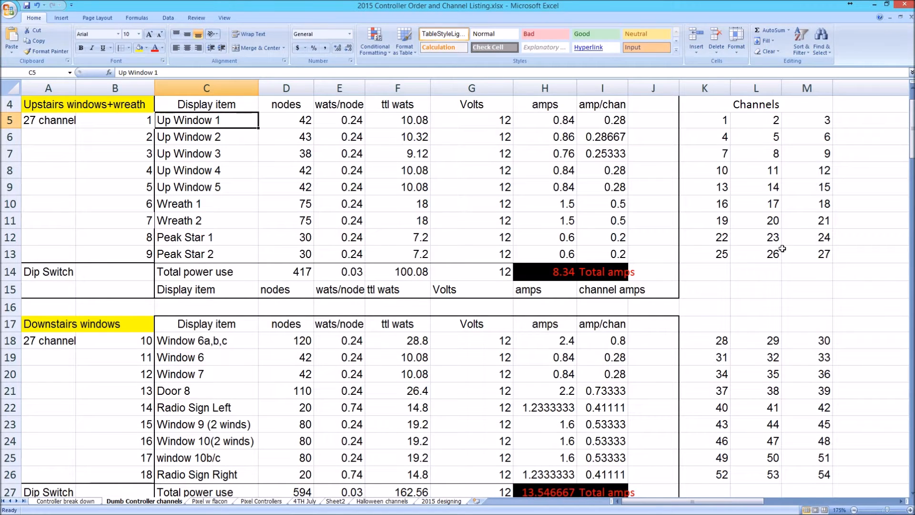
mouse_move(869, 296)
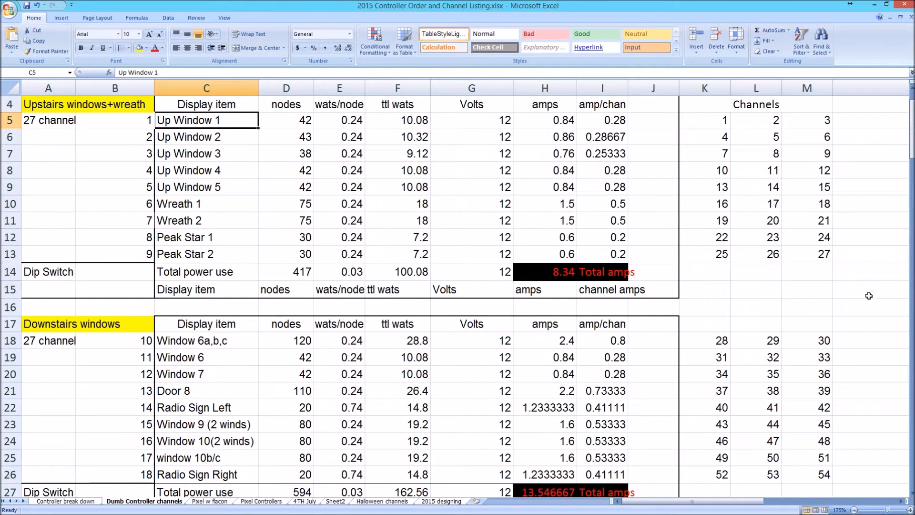
mouse_move(330, 190)
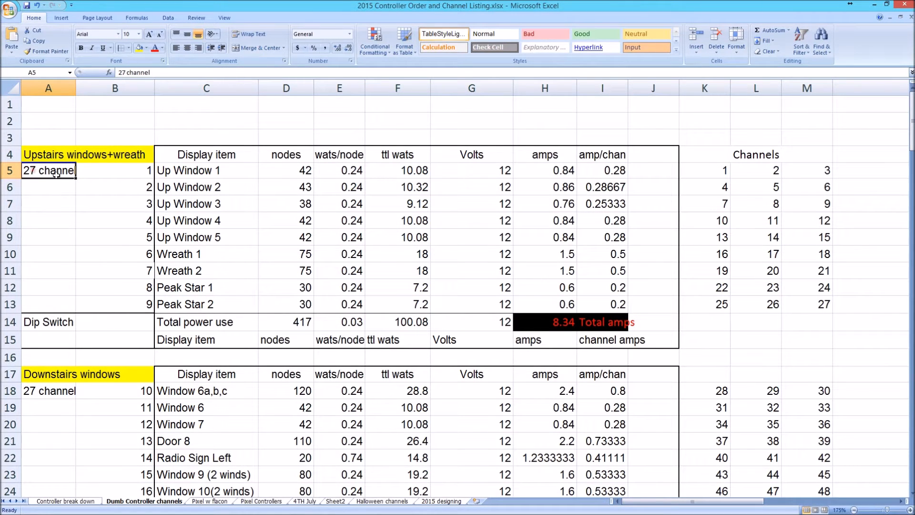
mouse_move(130, 174)
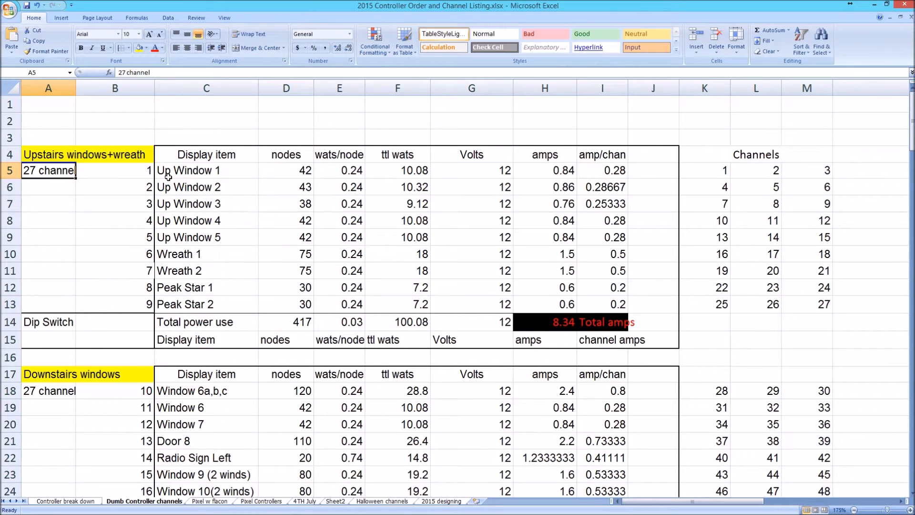
Step: Review the Up Window, Wreath and Peak Star entries with their node counts and headings
left_click_drag(206, 169, 206, 237)
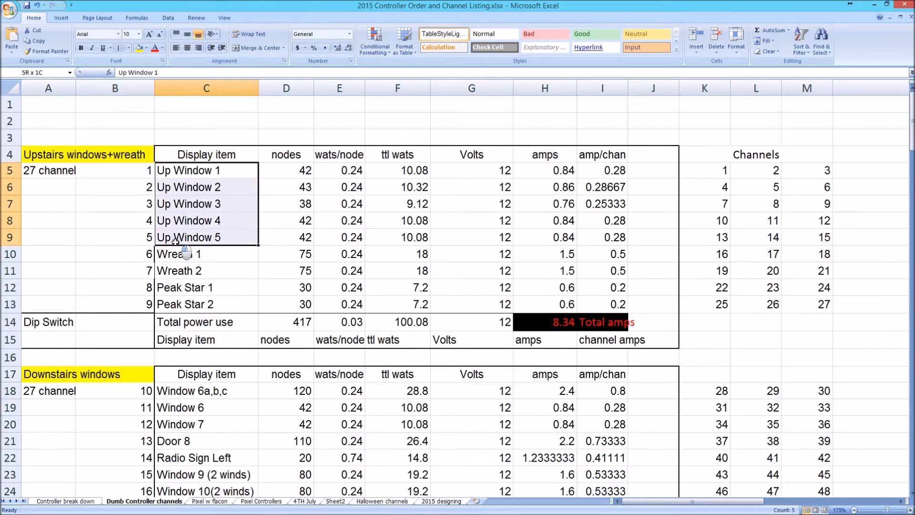
left_click(187, 253)
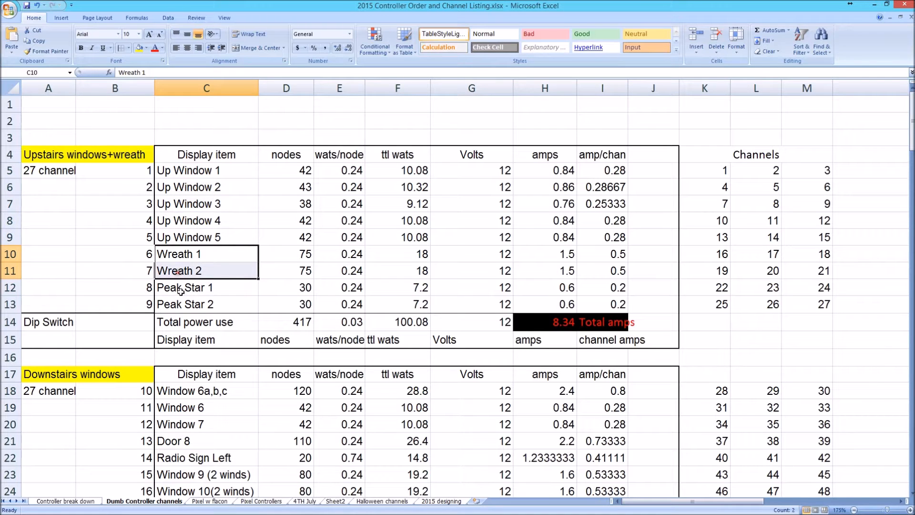
left_click(206, 287)
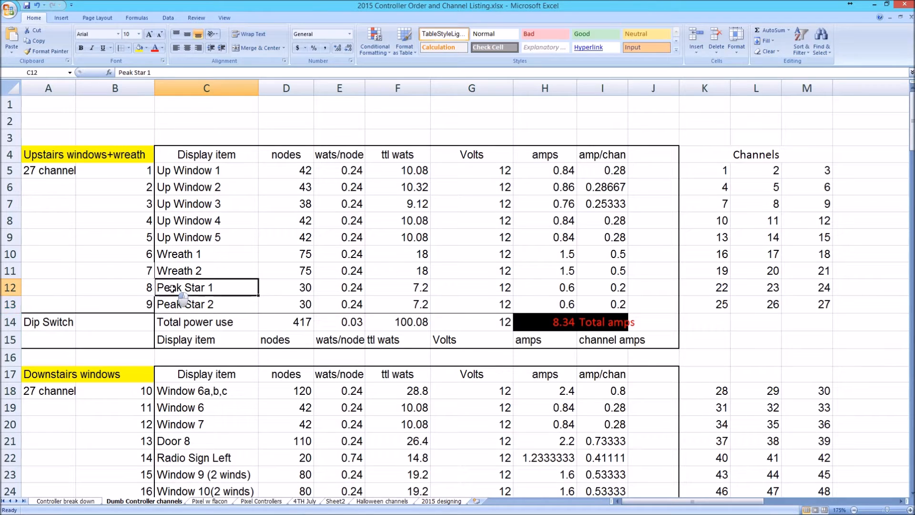
left_click(206, 253)
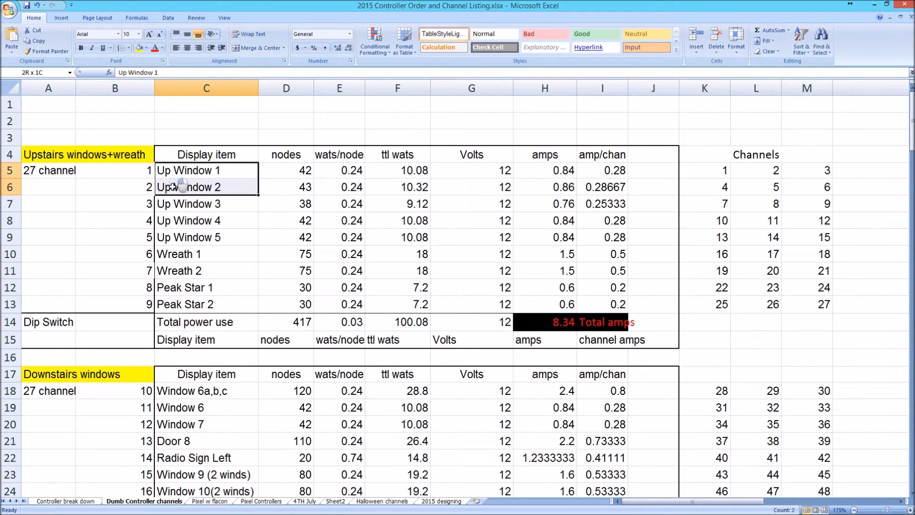
left_click(286, 169)
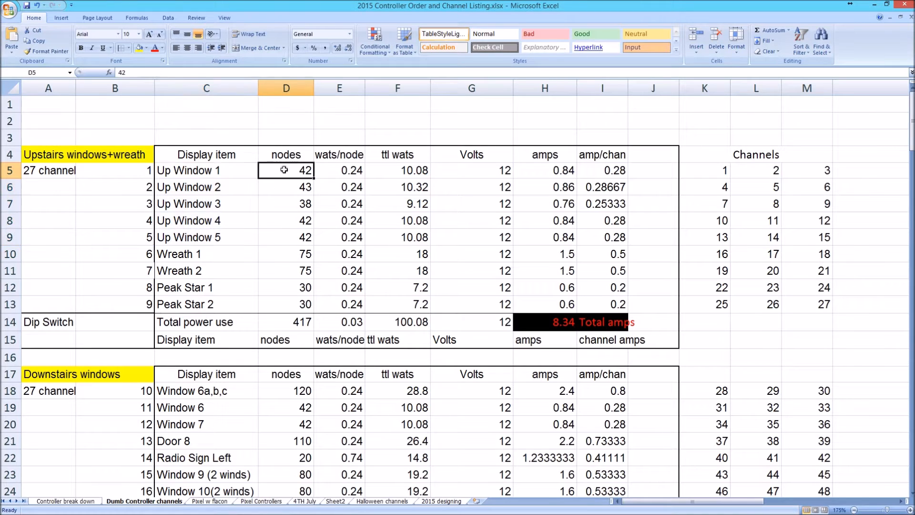
left_click(286, 154)
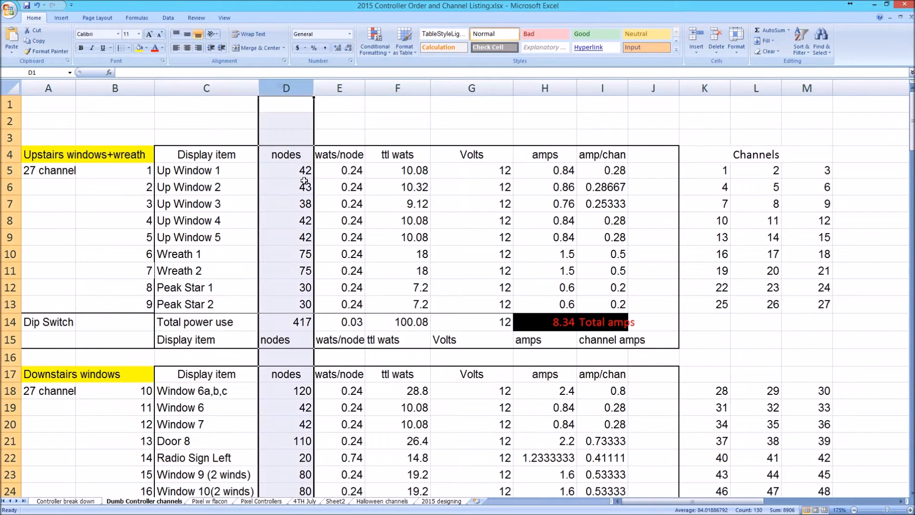
left_click(286, 169)
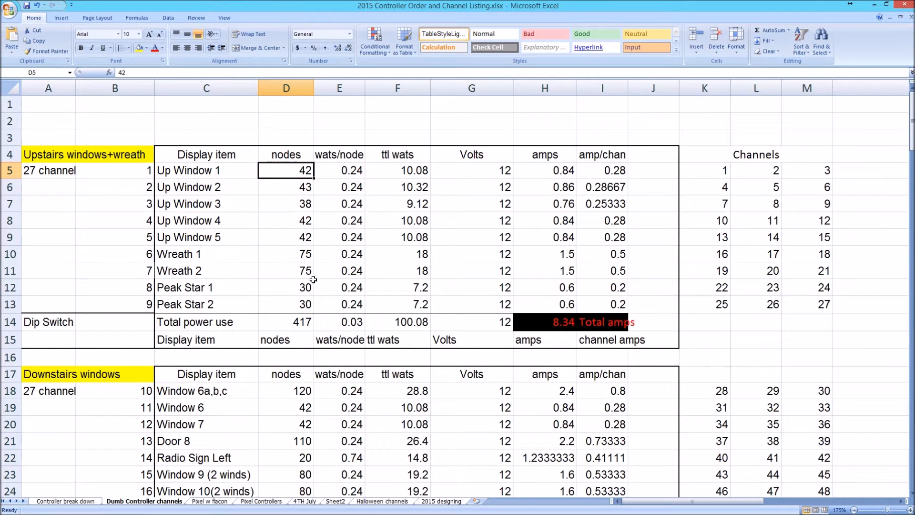
mouse_move(285, 292)
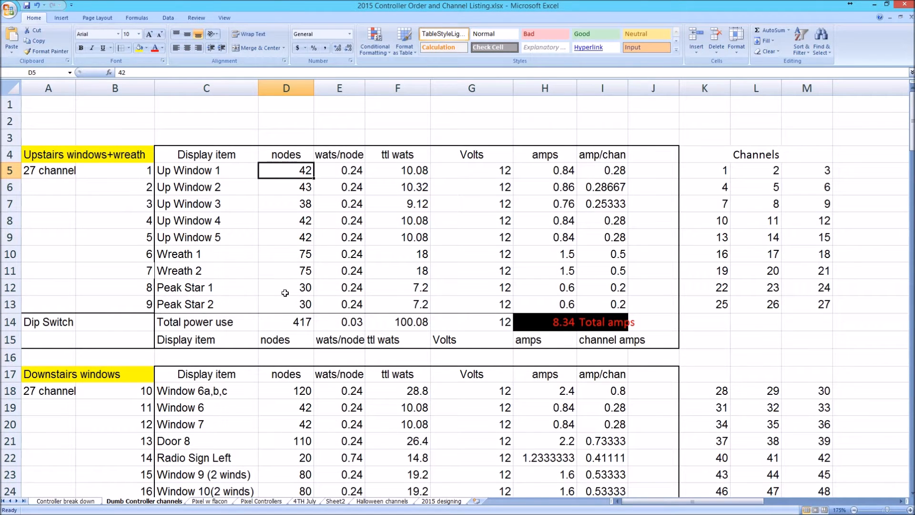
left_click(285, 253)
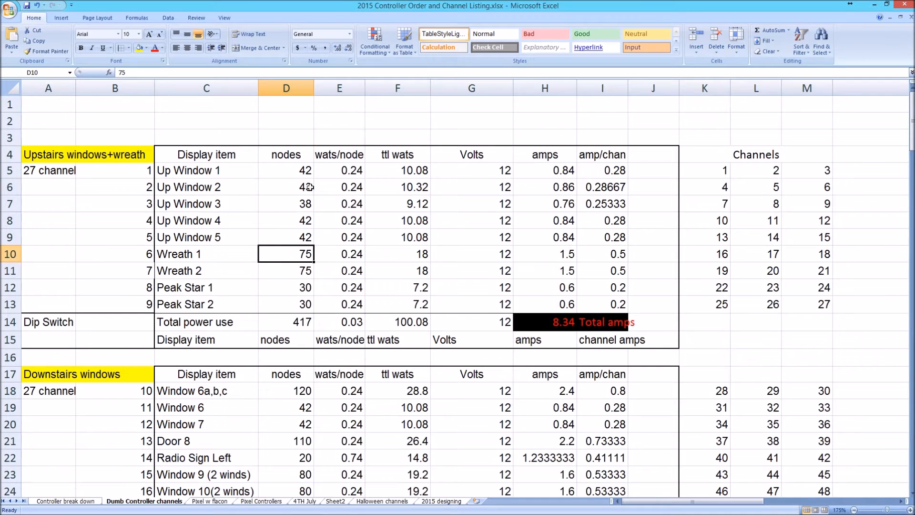
left_click(339, 154)
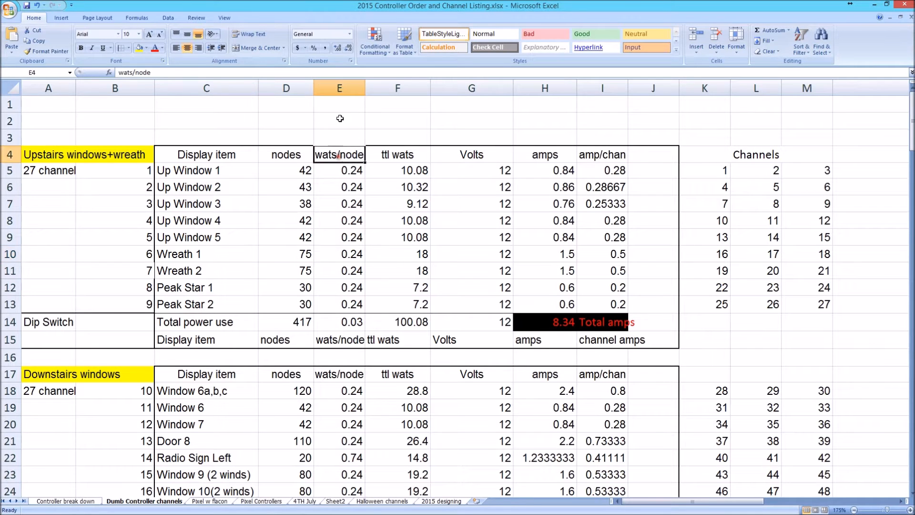
left_click(339, 88)
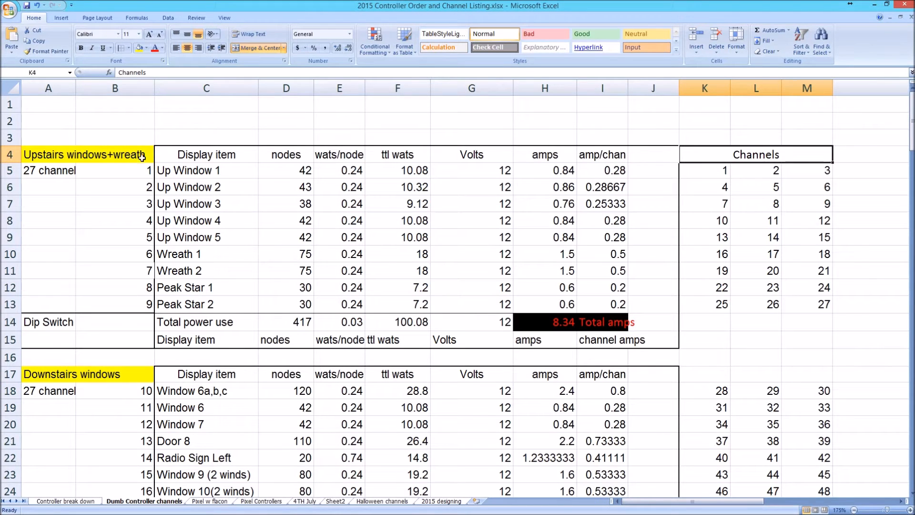
Step: Check the channel formulas, then scroll to the Tree line tables and inspect K65
left_click(704, 170)
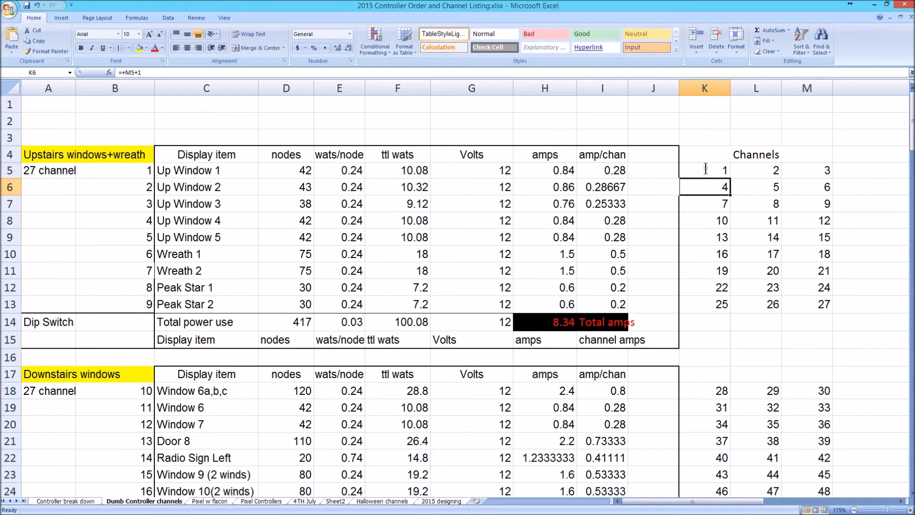
left_click(115, 169)
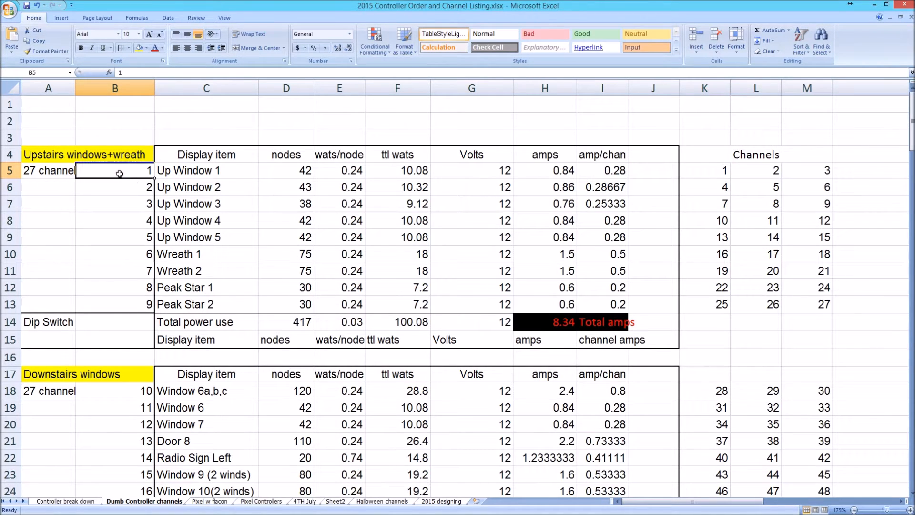
mouse_move(712, 171)
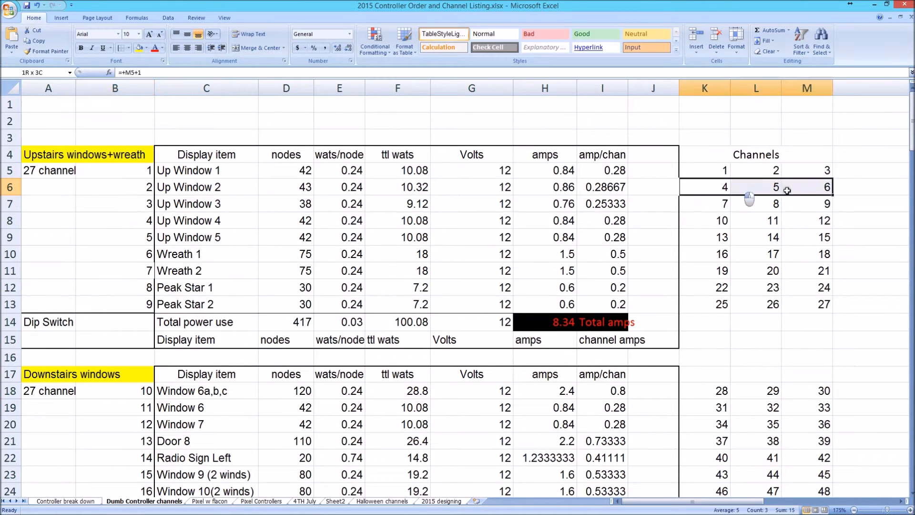
left_click(114, 204)
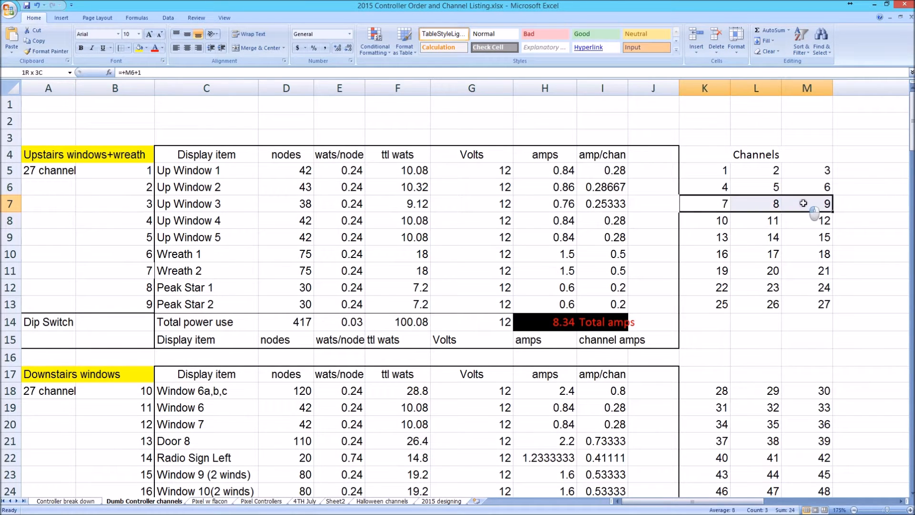
scroll("down", 3)
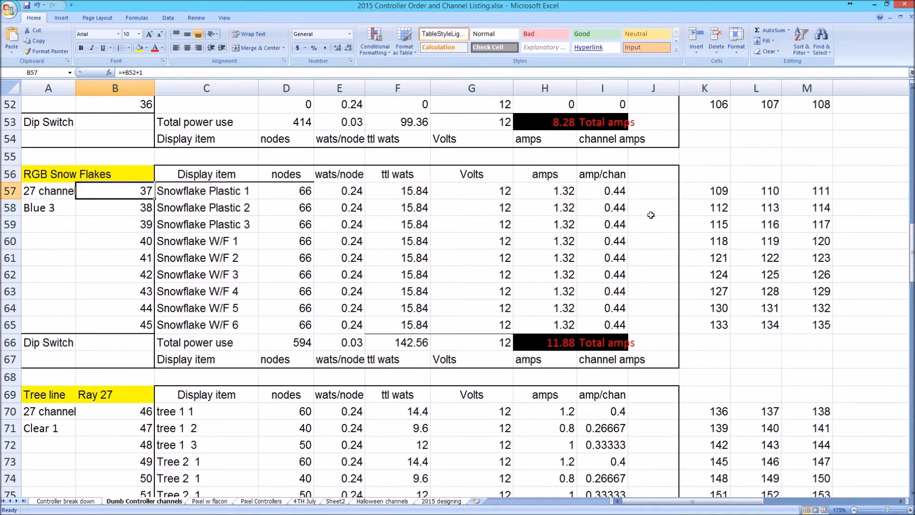
left_click(806, 191)
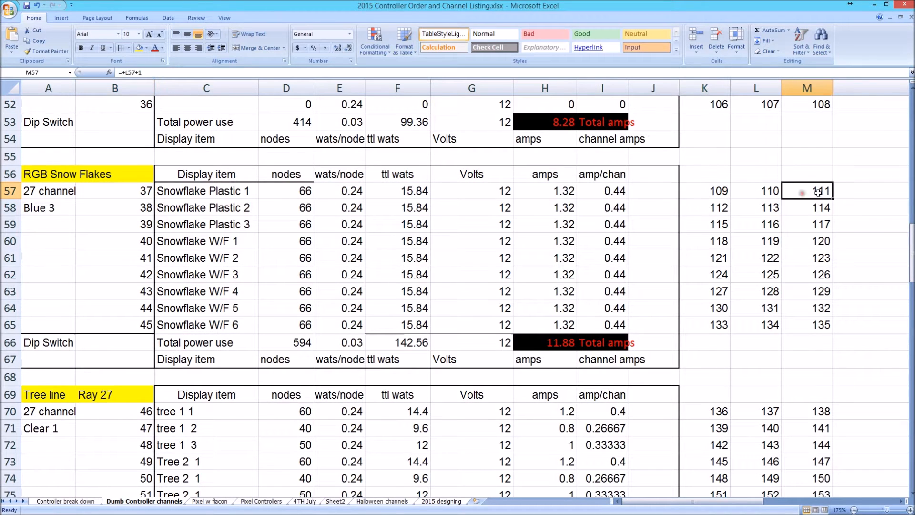
scroll("down", 3)
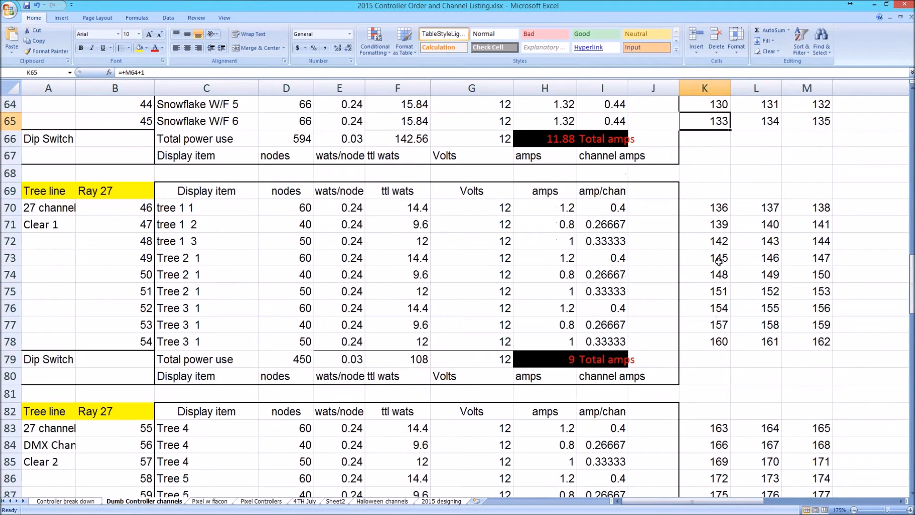
left_click(704, 207)
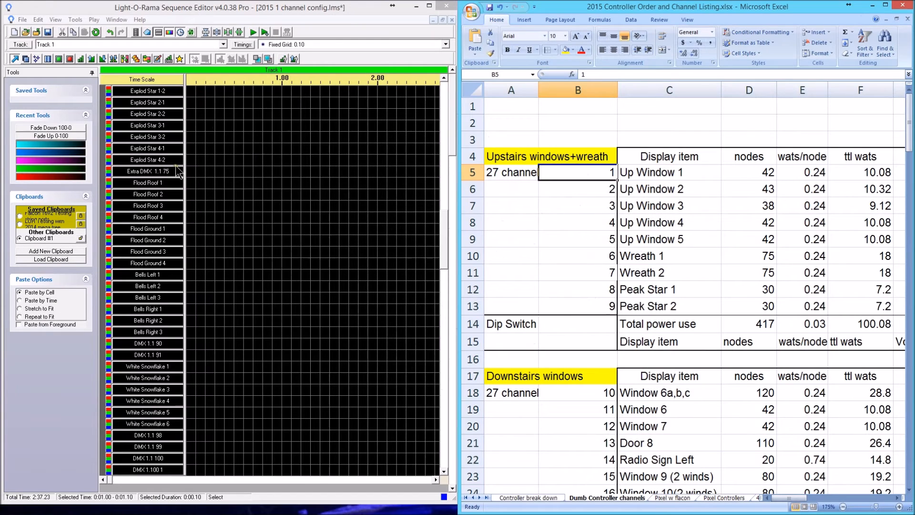
Step: Collapse the DMX 1 Duimb RGB channel group in the Sequence Editor list
scroll("down", 3)
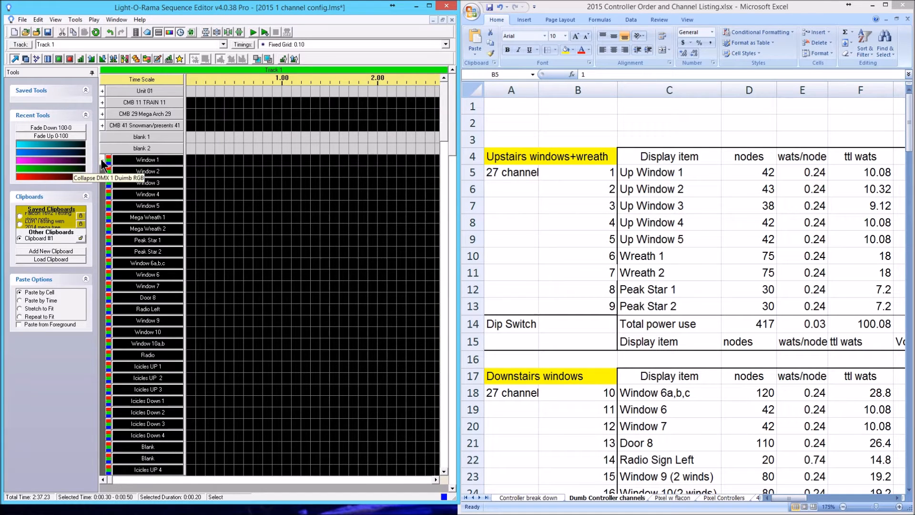
left_click(102, 164)
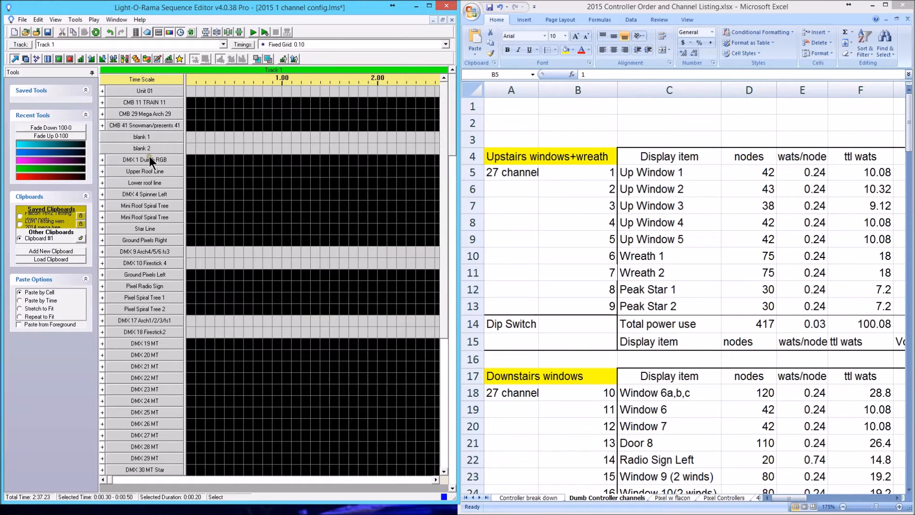
mouse_move(145, 162)
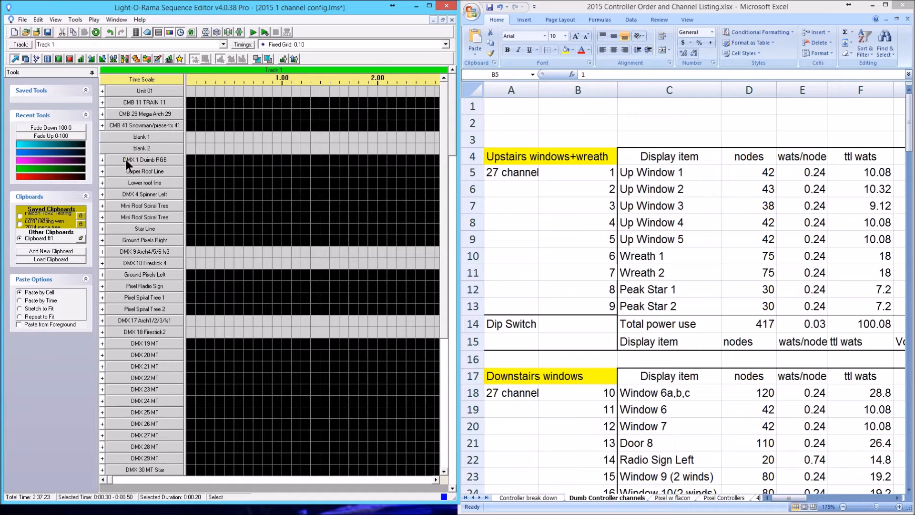
mouse_move(143, 159)
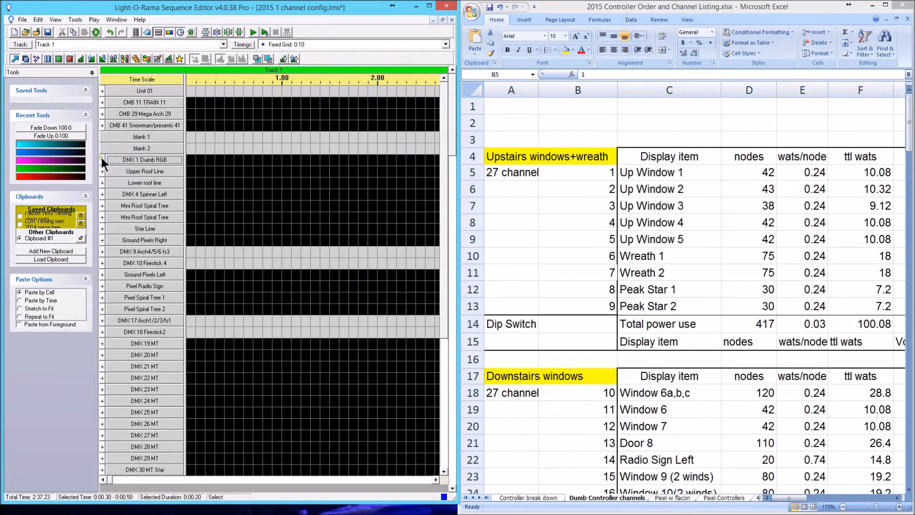
Step: Re-expand DMX 1 Duimb RGB and compare Wreath 2 and Peak Star channels 8–9 in Excel
left_click(102, 160)
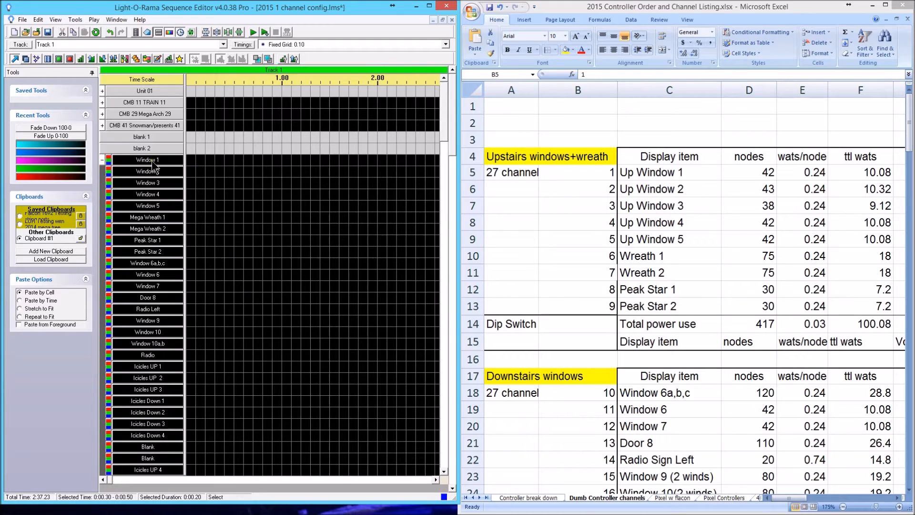
mouse_move(327, 167)
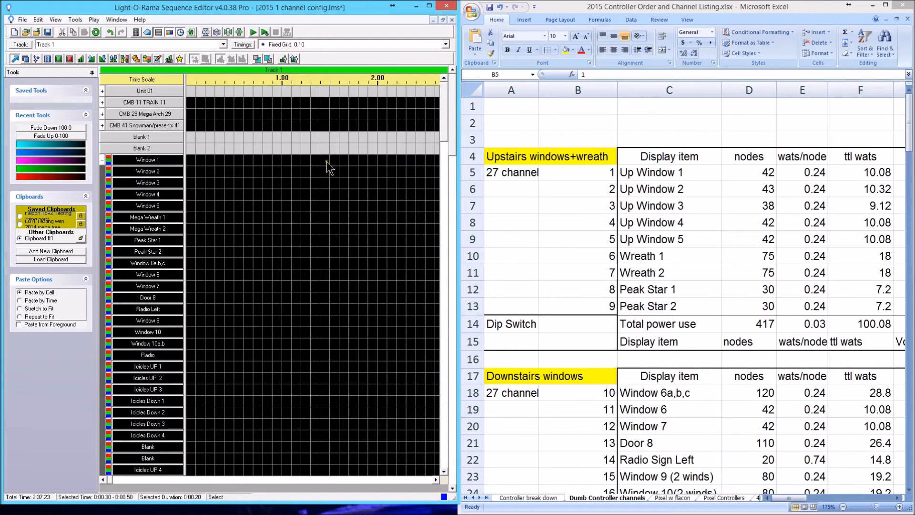
mouse_move(611, 205)
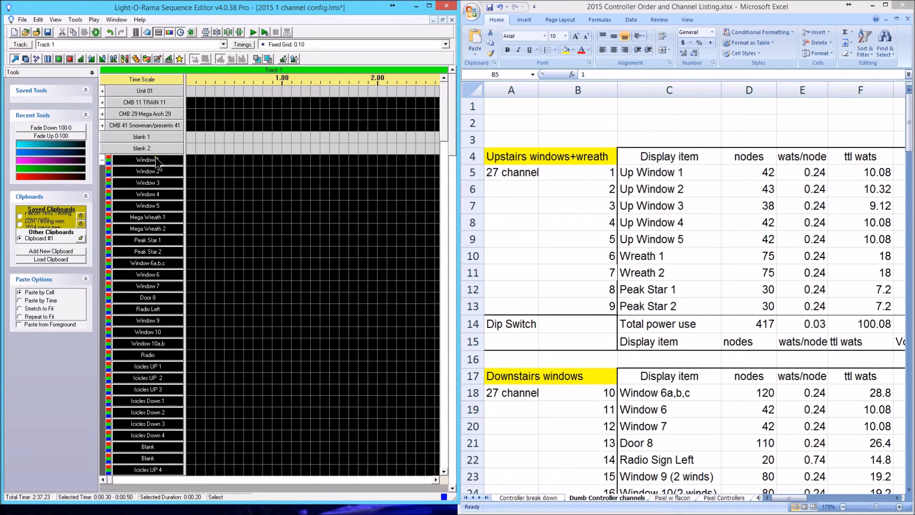
mouse_move(160, 248)
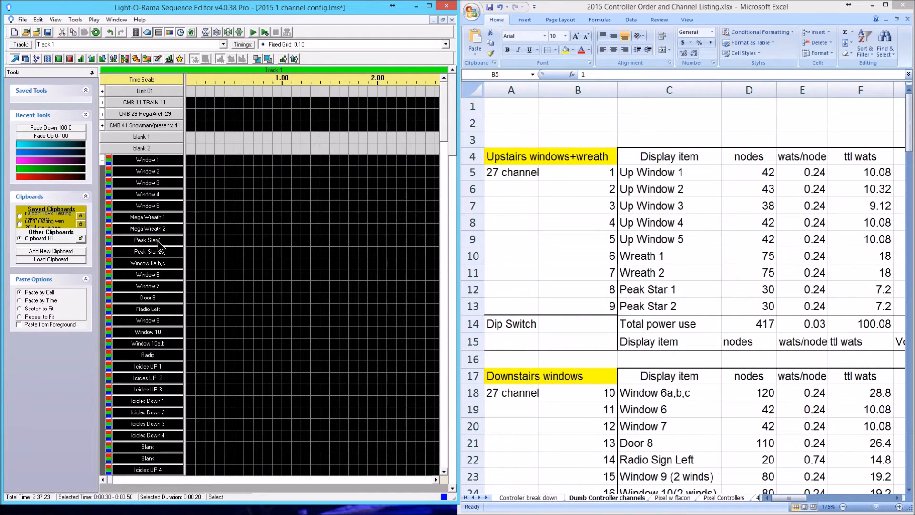
mouse_move(568, 286)
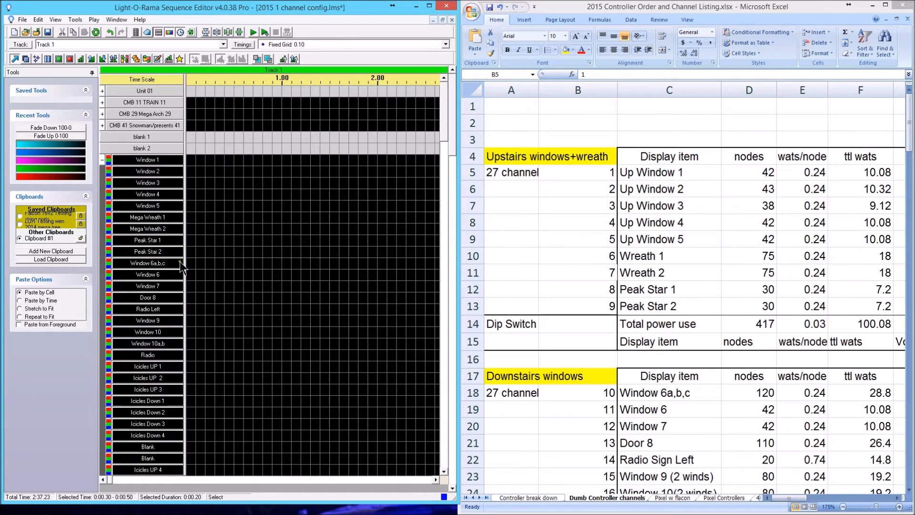
mouse_move(218, 236)
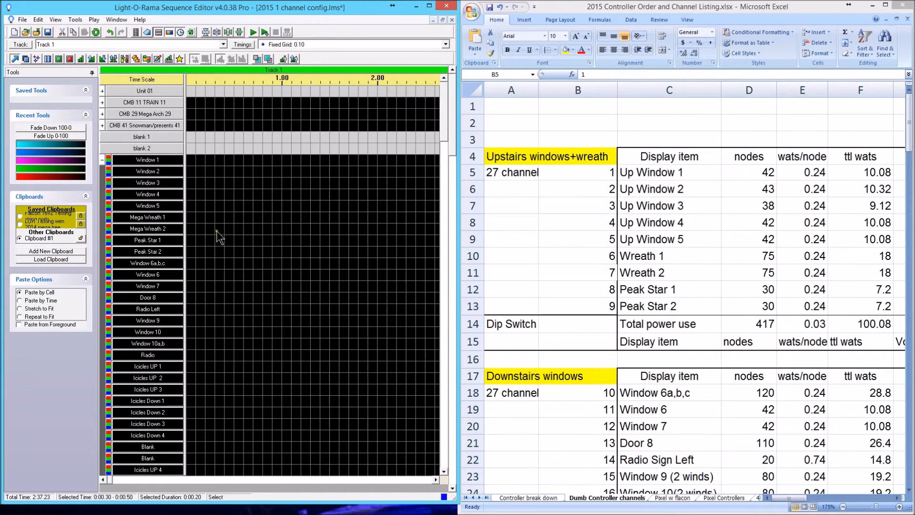
mouse_move(564, 333)
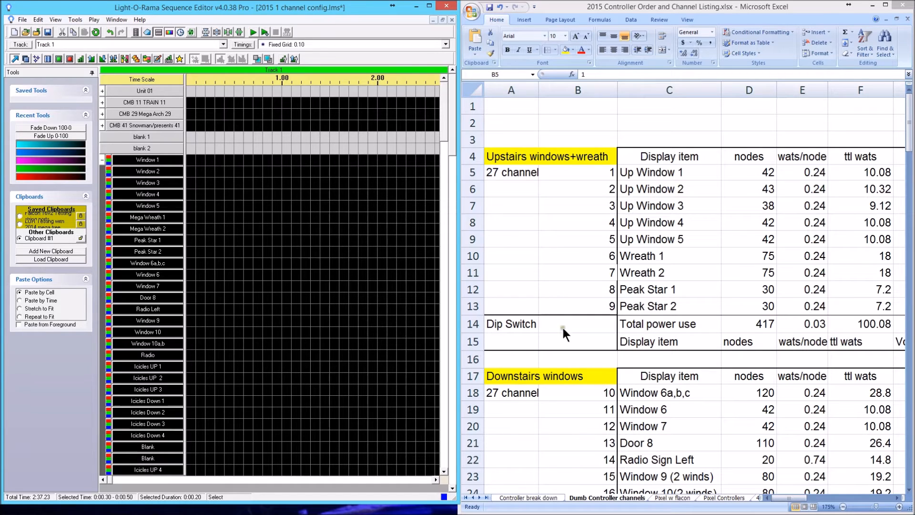
mouse_move(533, 241)
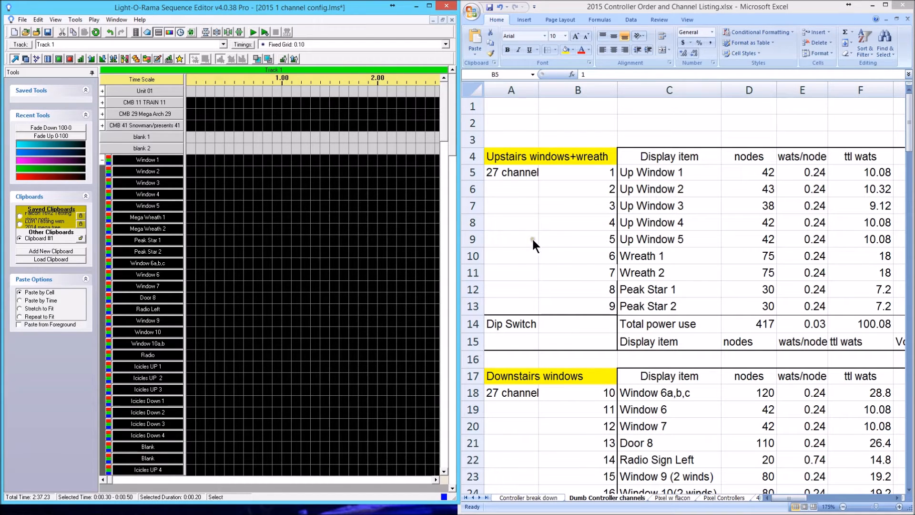
left_click(668, 272)
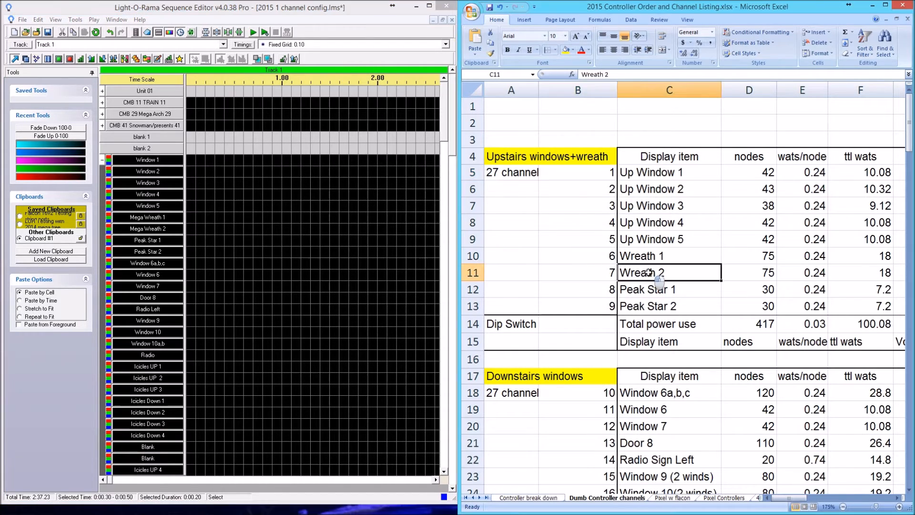
left_click(577, 305)
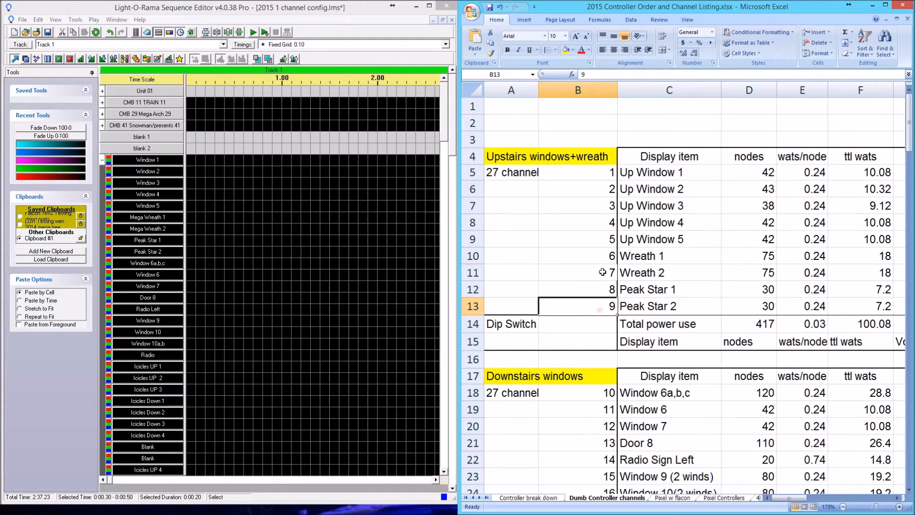
mouse_move(600, 262)
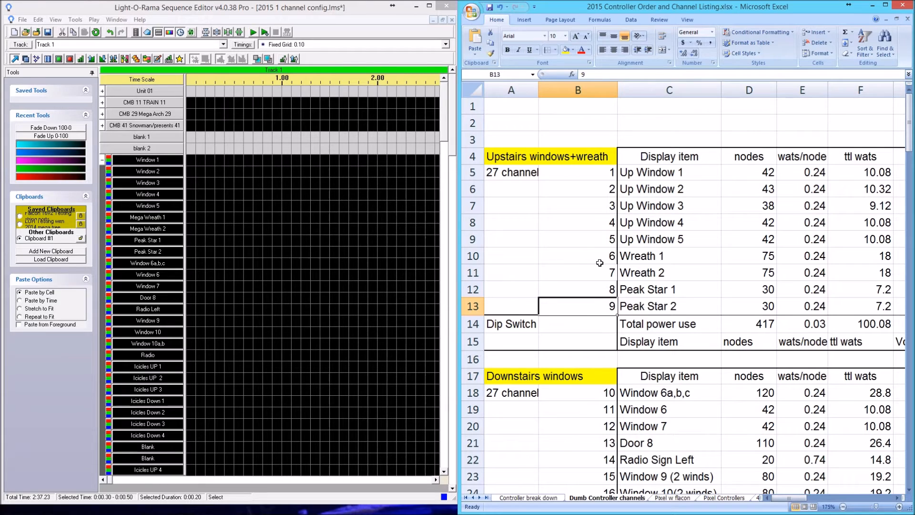
left_click(578, 289)
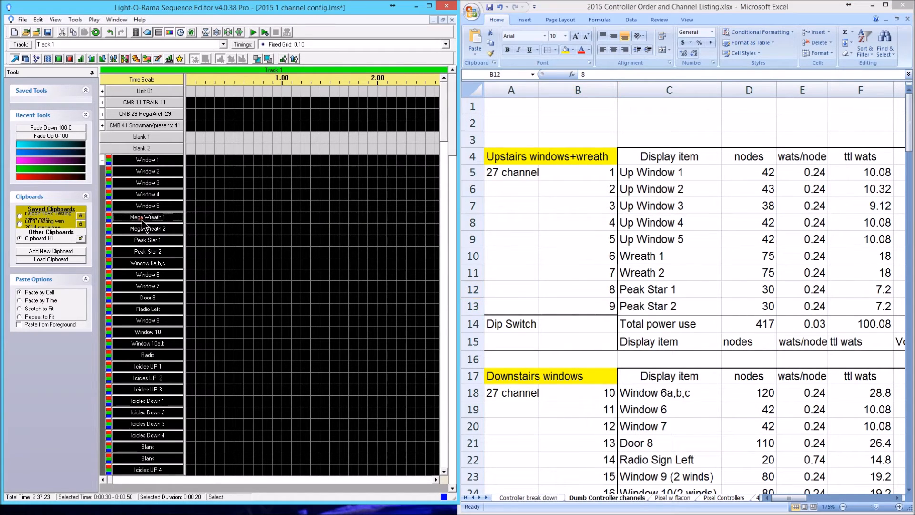
Step: Open Mega Wreath 1's RGB Channel Settings and verify its red circuit is 16
double_click(143, 218)
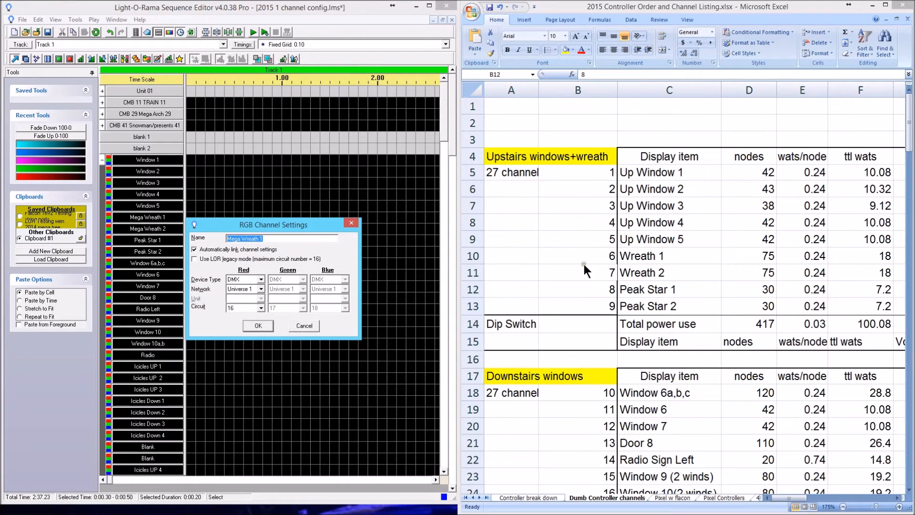
left_click(577, 289)
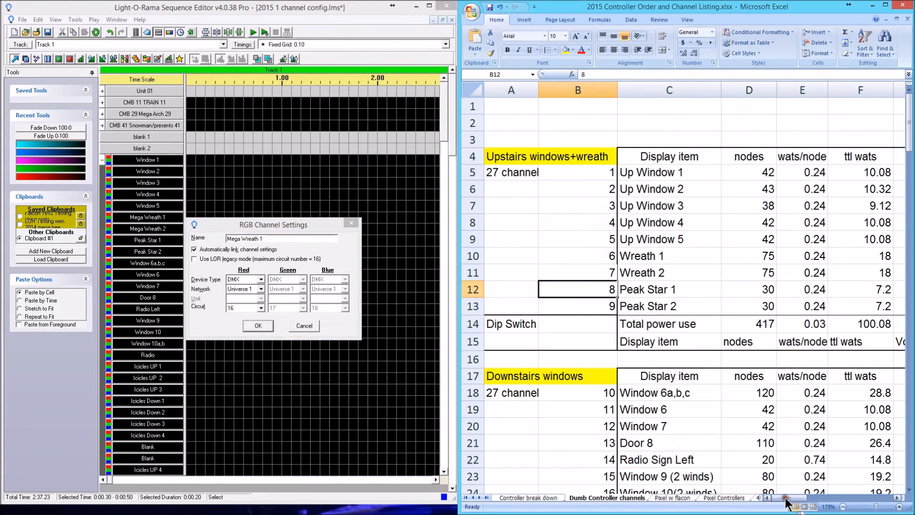
left_click(668, 306)
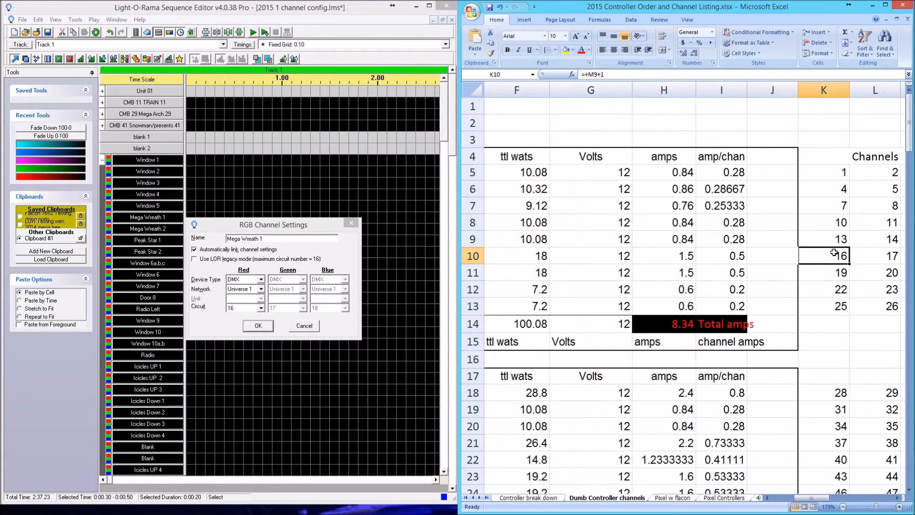
left_click(261, 308)
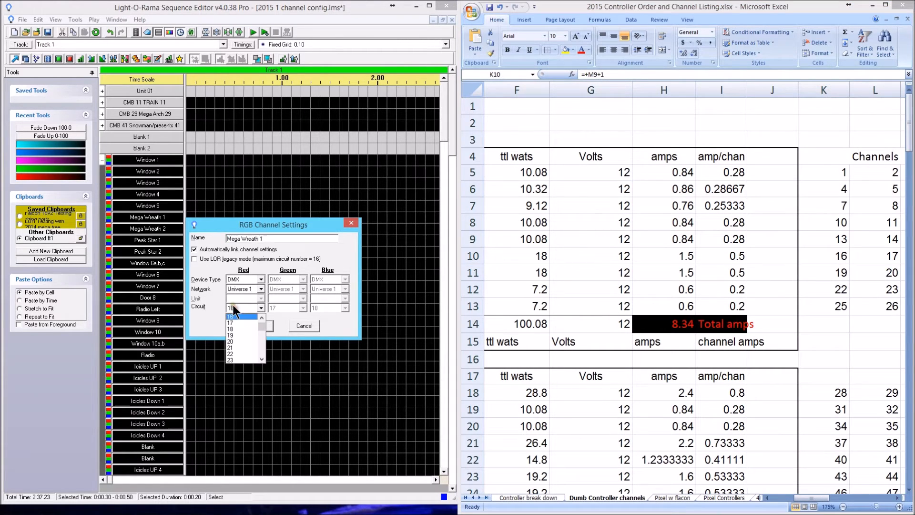
left_click(232, 316)
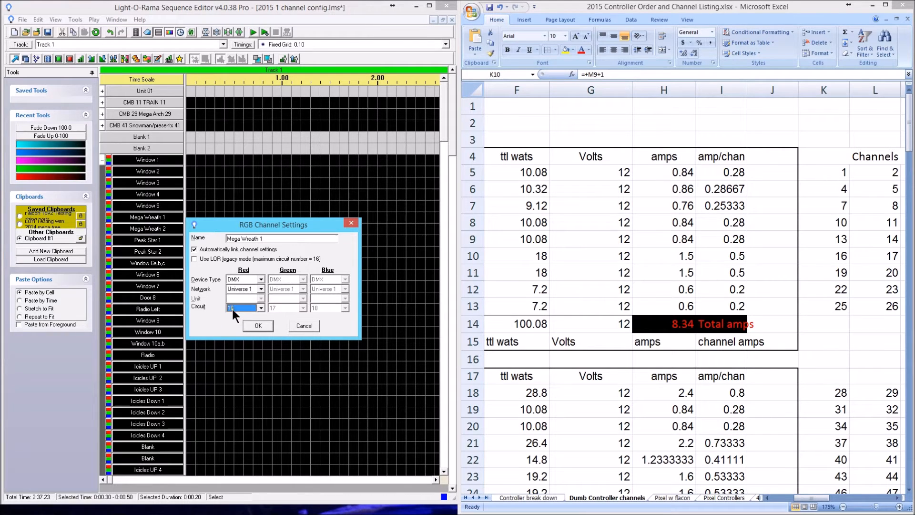
left_click(257, 325)
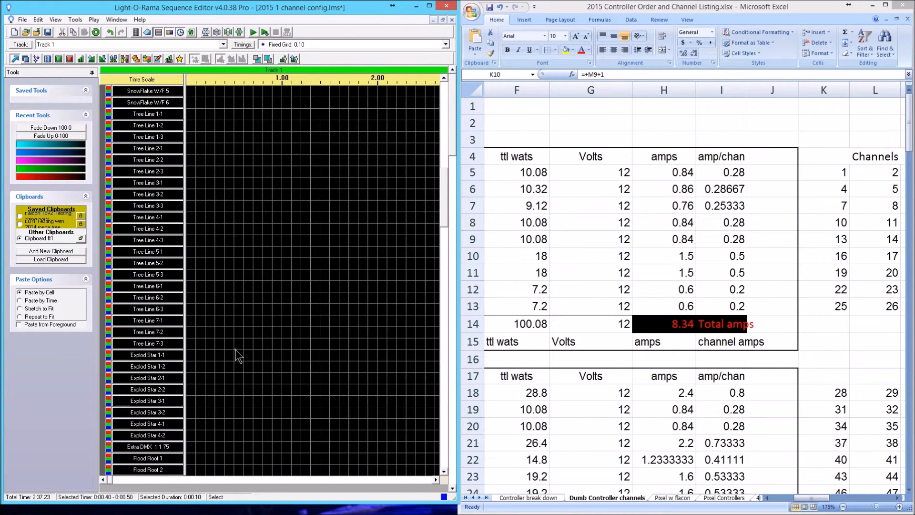
Step: Scroll down to Flood Roof 1–4 and select a grid cell on that row
scroll("down", 3)
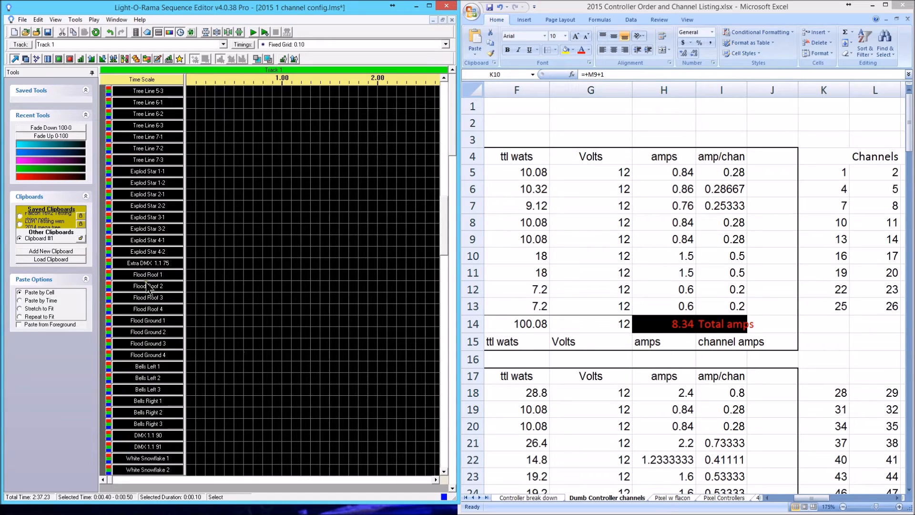
left_click(209, 274)
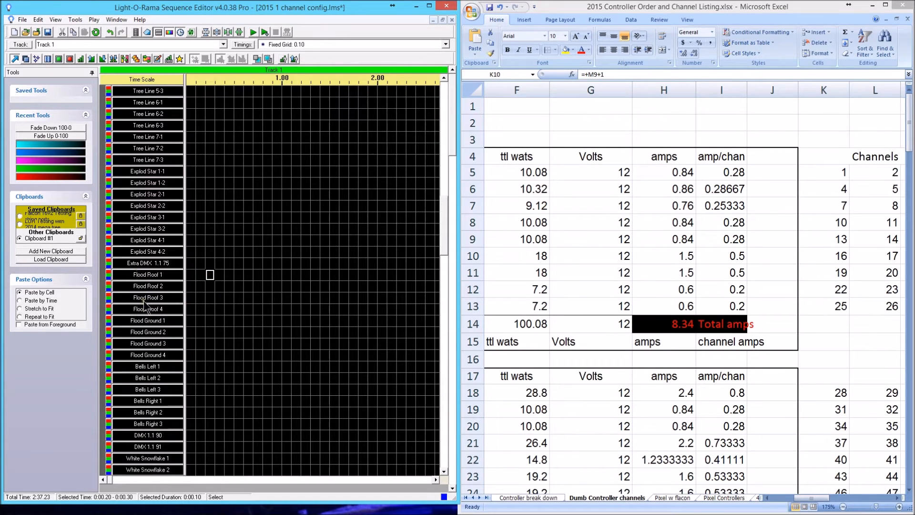
mouse_move(151, 363)
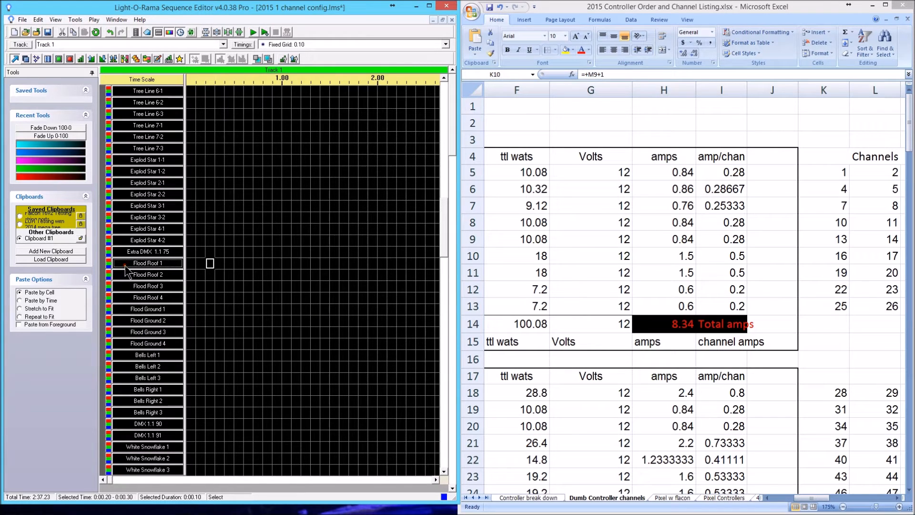
double_click(147, 262)
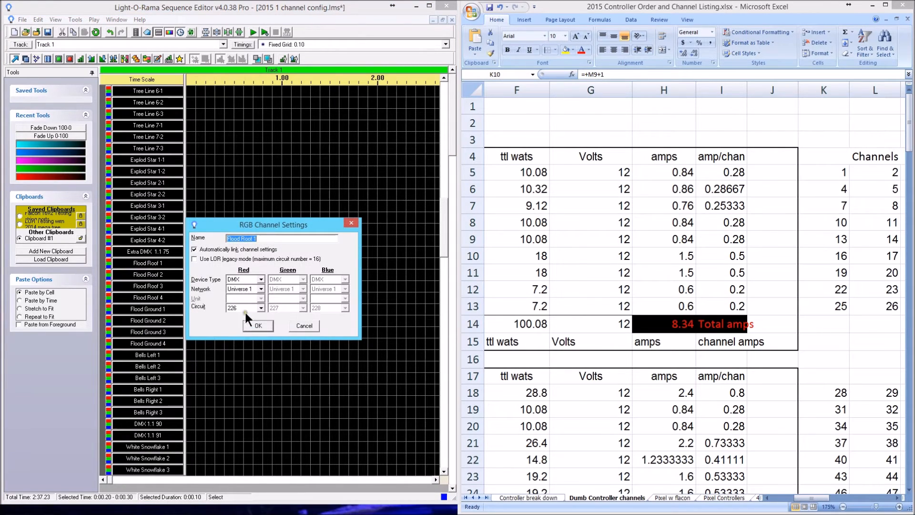
mouse_move(679, 420)
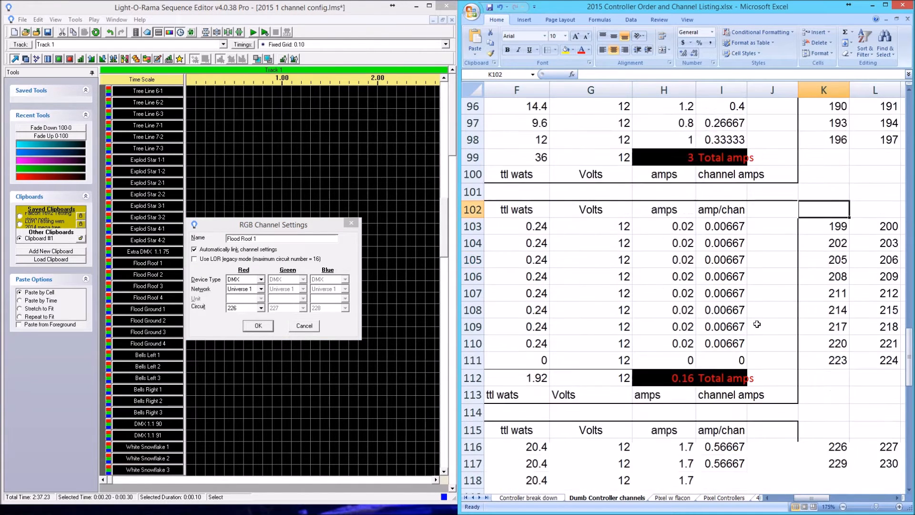
scroll("down", 3)
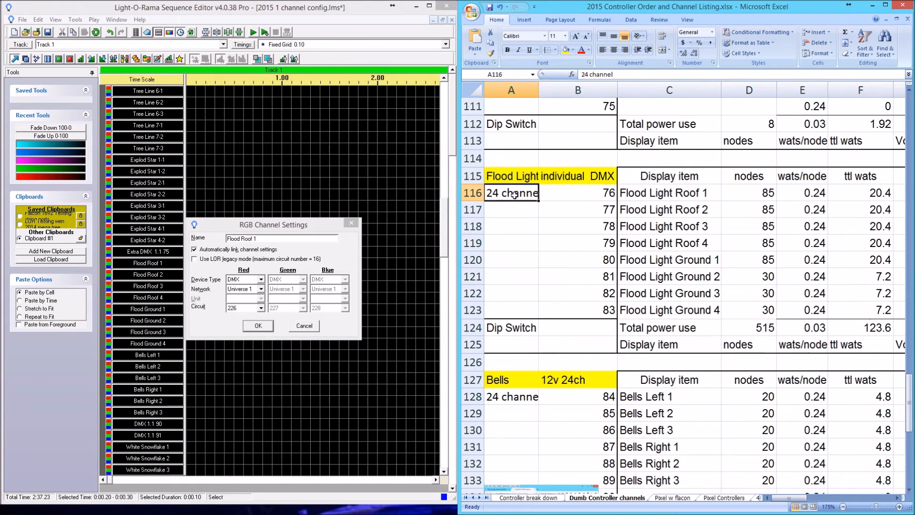
left_click(510, 176)
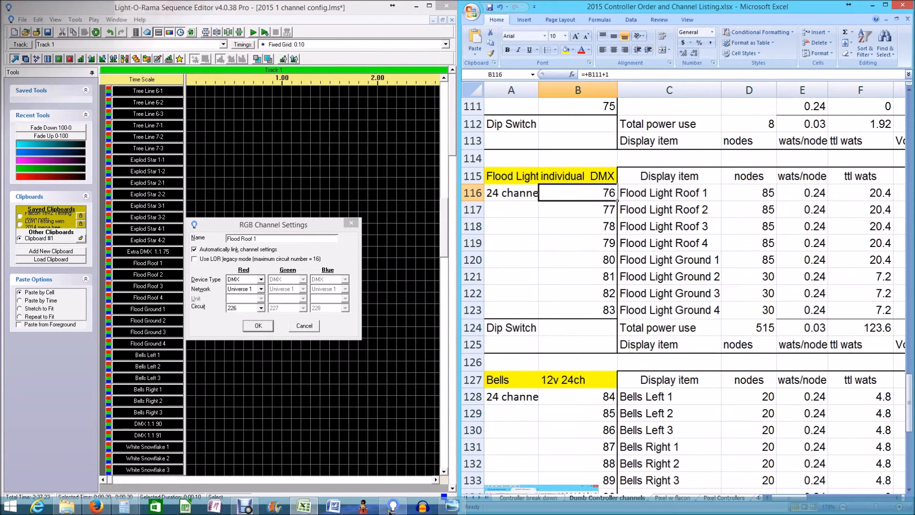
left_click(576, 226)
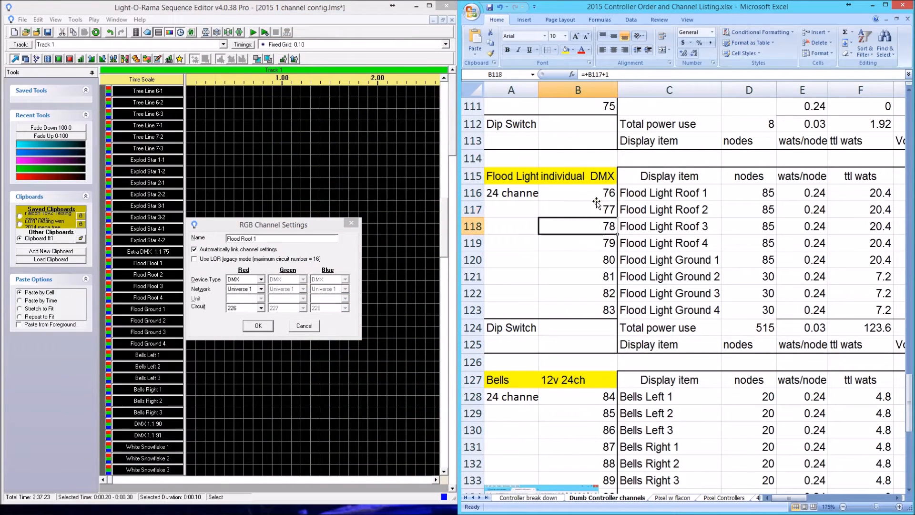
left_click(577, 210)
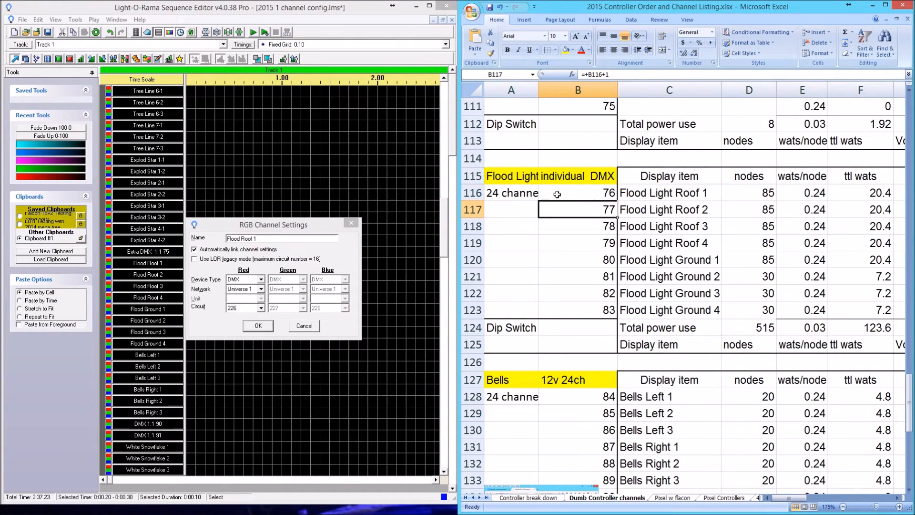
left_click(668, 193)
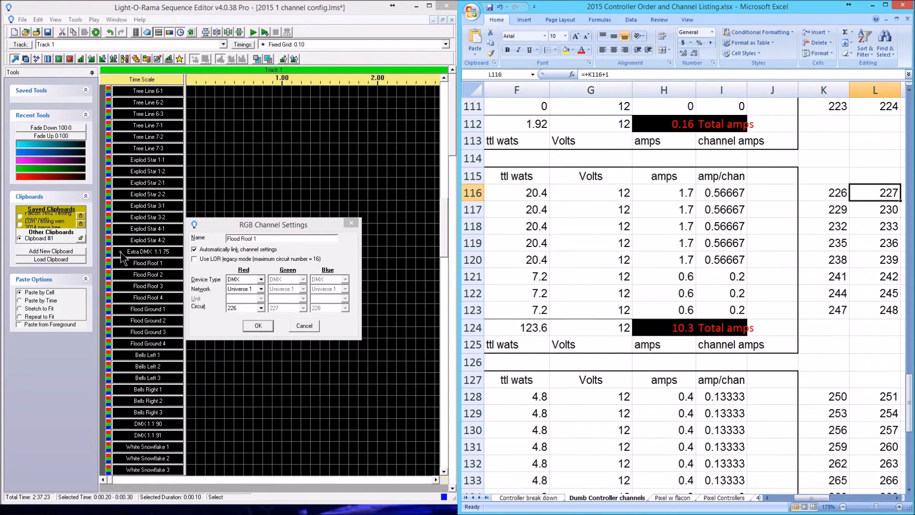
left_click(875, 209)
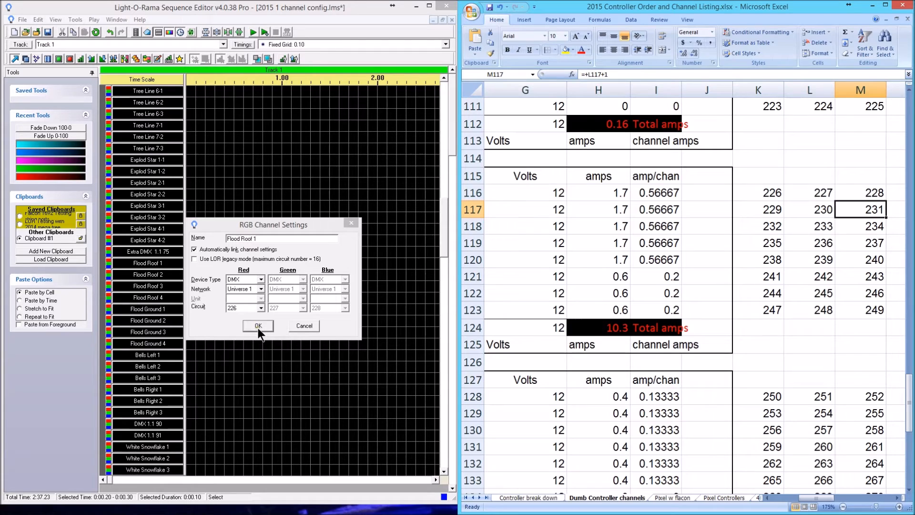
mouse_move(315, 335)
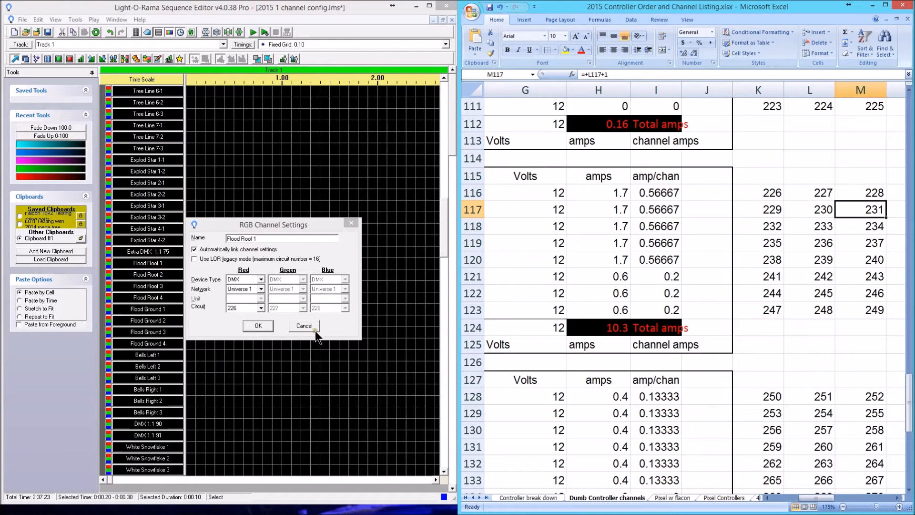
mouse_move(351, 224)
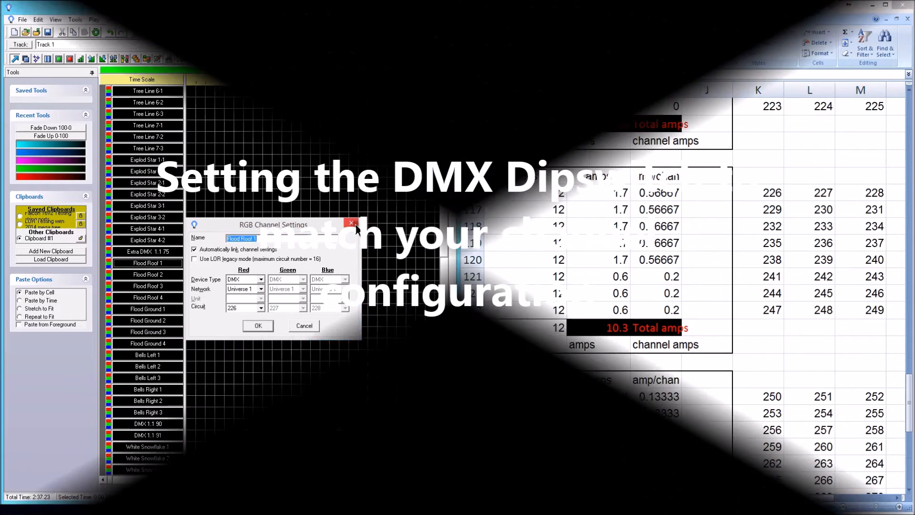
left_click(351, 224)
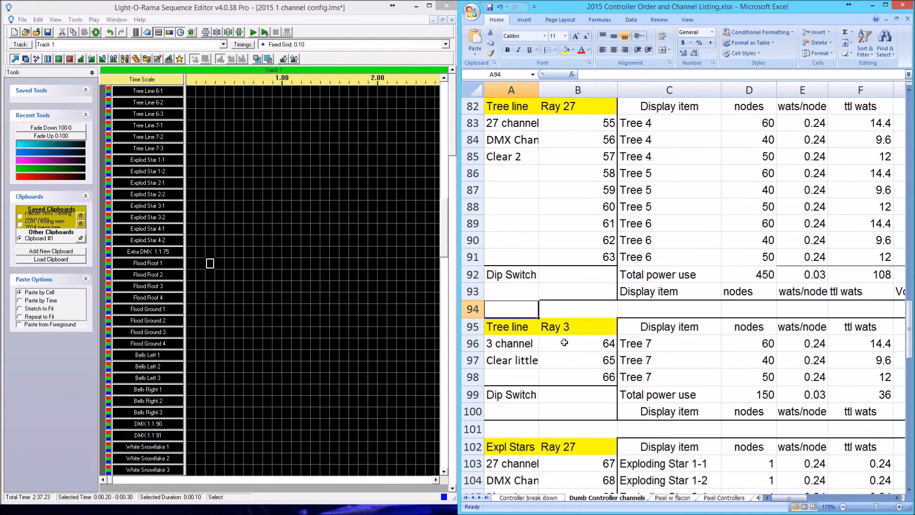
left_click(511, 189)
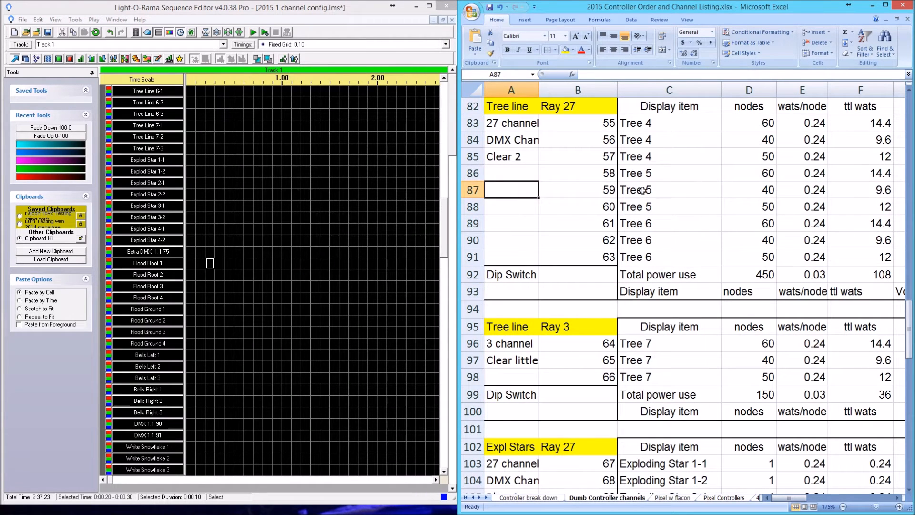
left_click(577, 122)
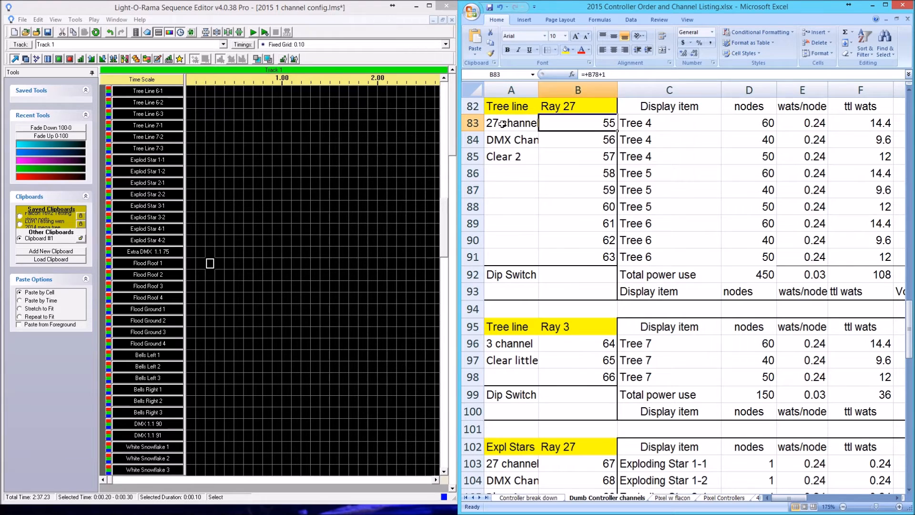
scroll("right", 3)
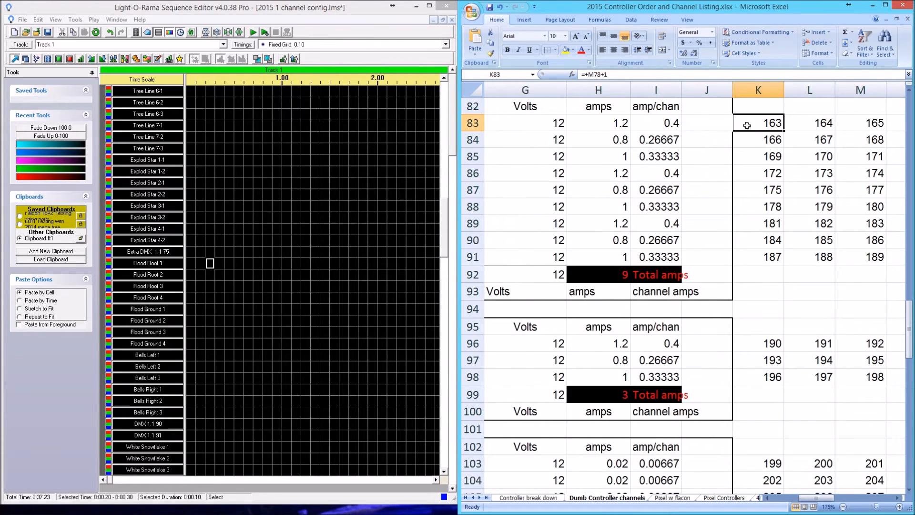
left_click(808, 123)
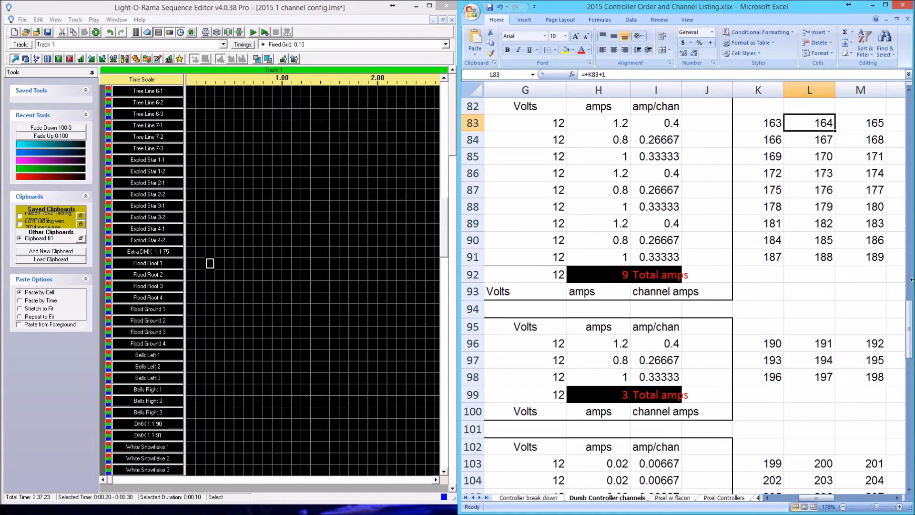
left_click(758, 106)
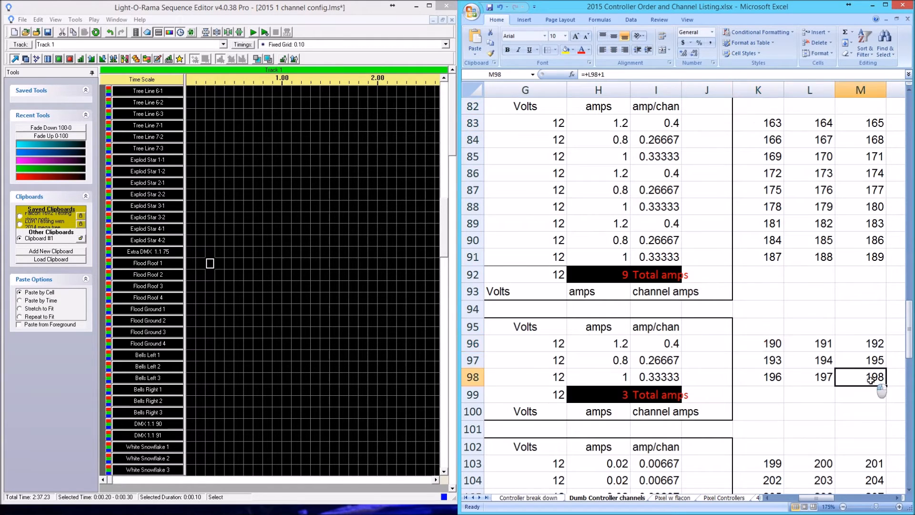
left_click(758, 123)
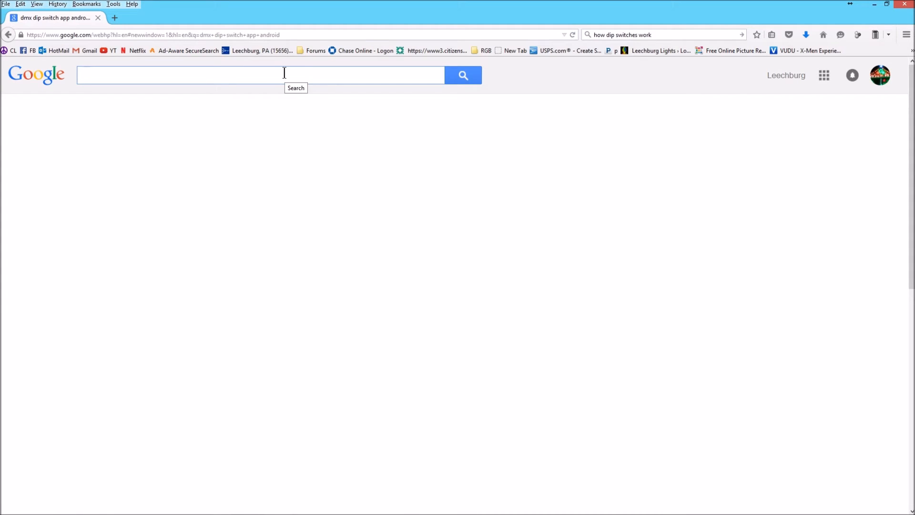
Step: Search for 'dmx dip switch app android' and open the Chauvet DIP Switch Calculator page
type("dmx dip switch app android")
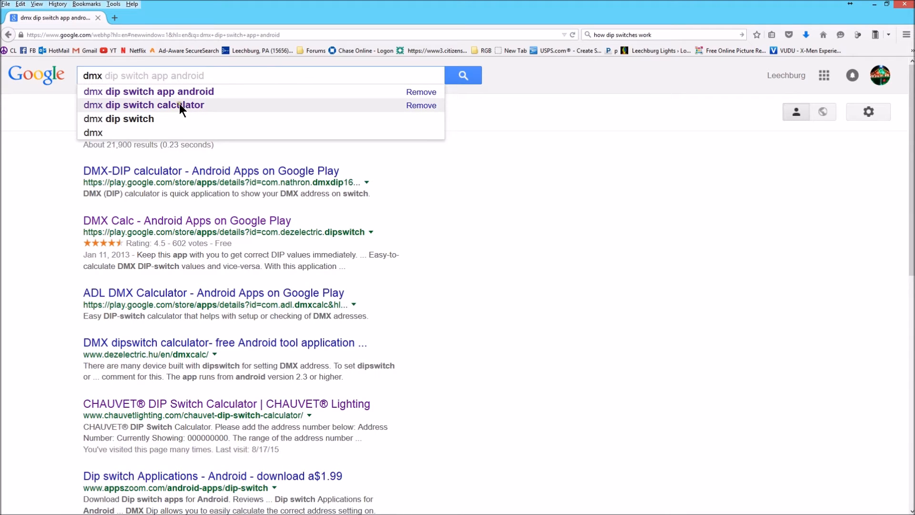
left_click(142, 105)
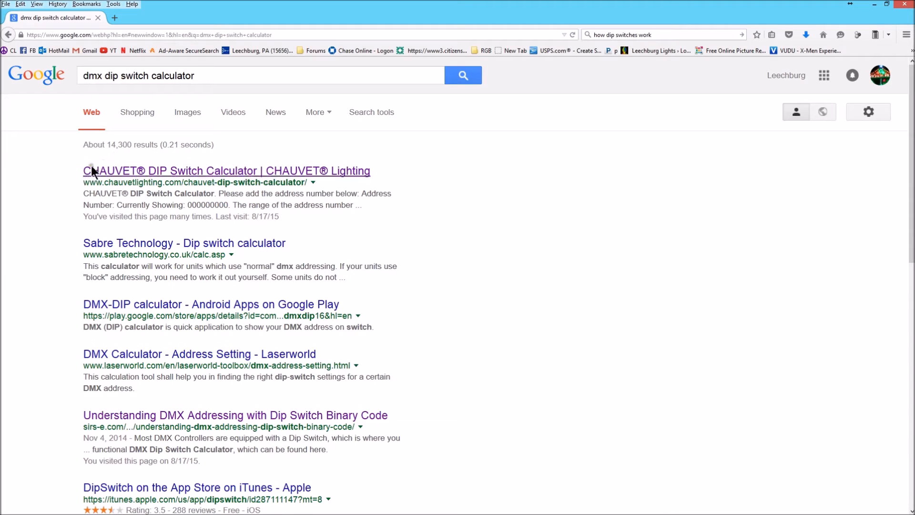
left_click(227, 170)
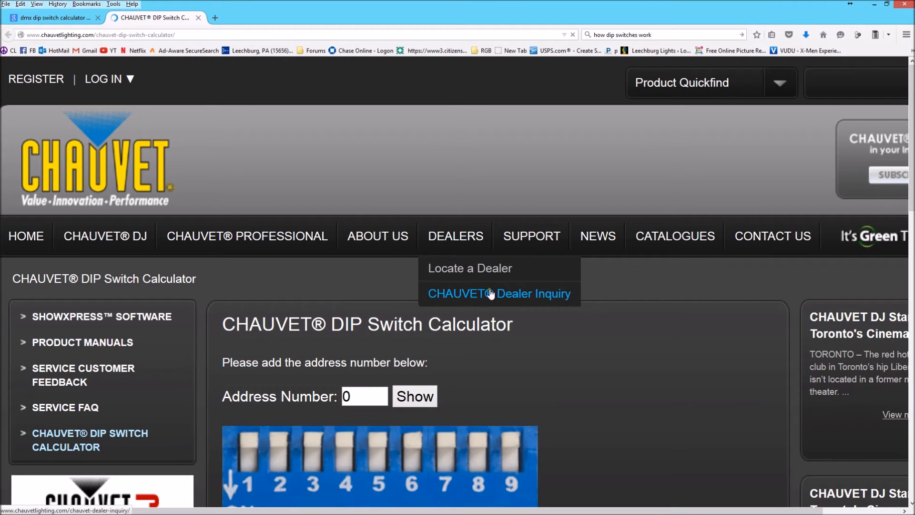
scroll("down", 3)
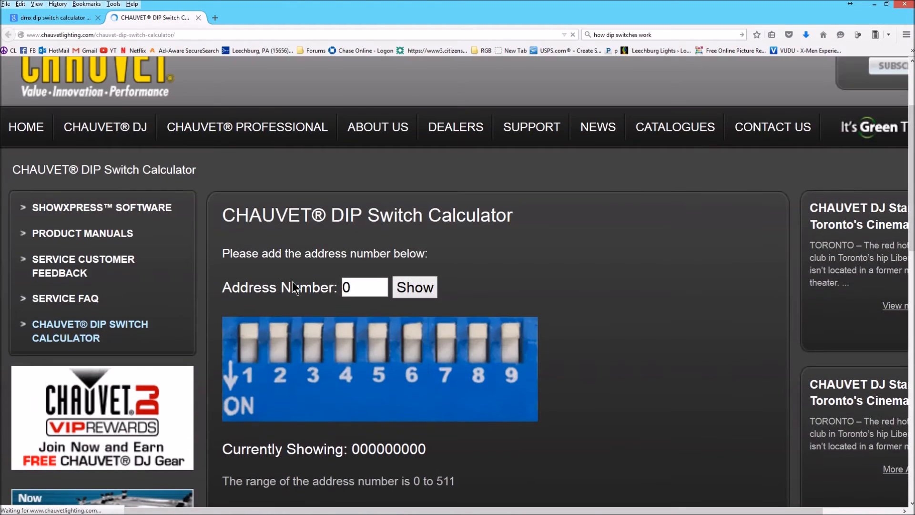
scroll("down", 3)
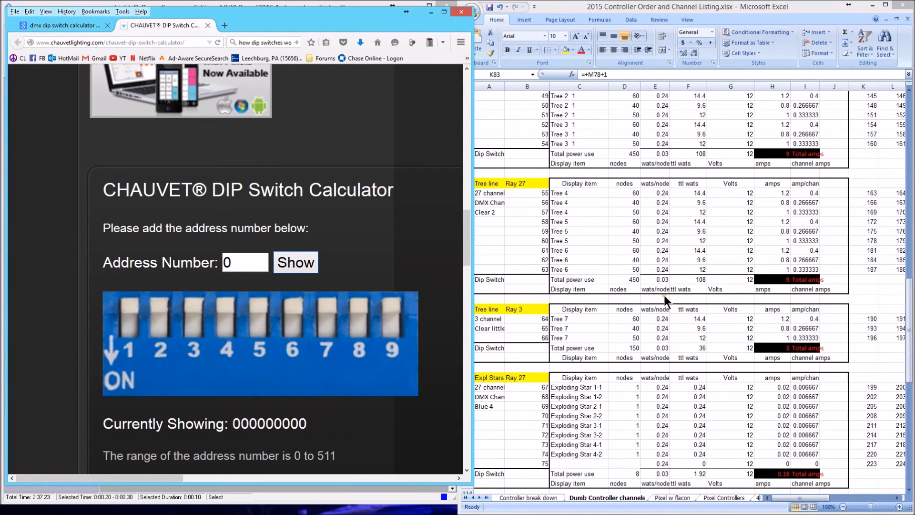
Step: Enter address 163 and show its dip-switch pattern 010100011
left_click(863, 193)
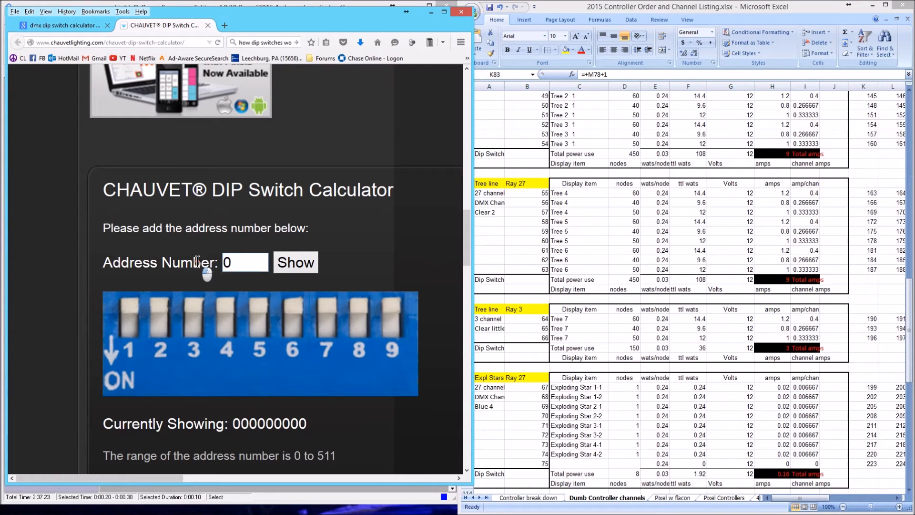
type("163")
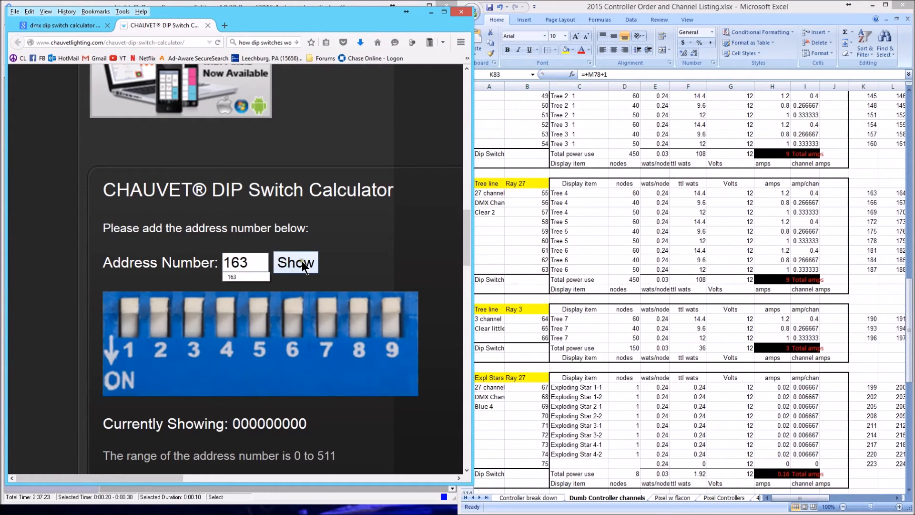
left_click(295, 262)
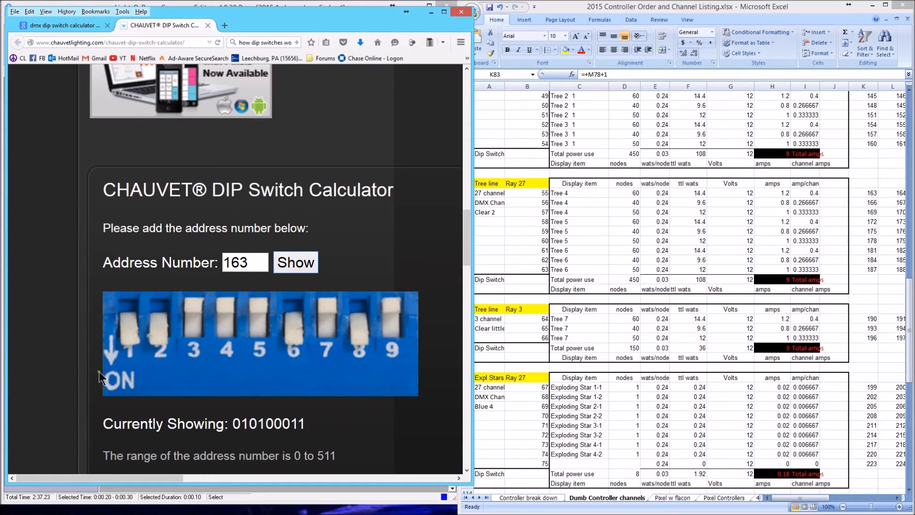
mouse_move(145, 337)
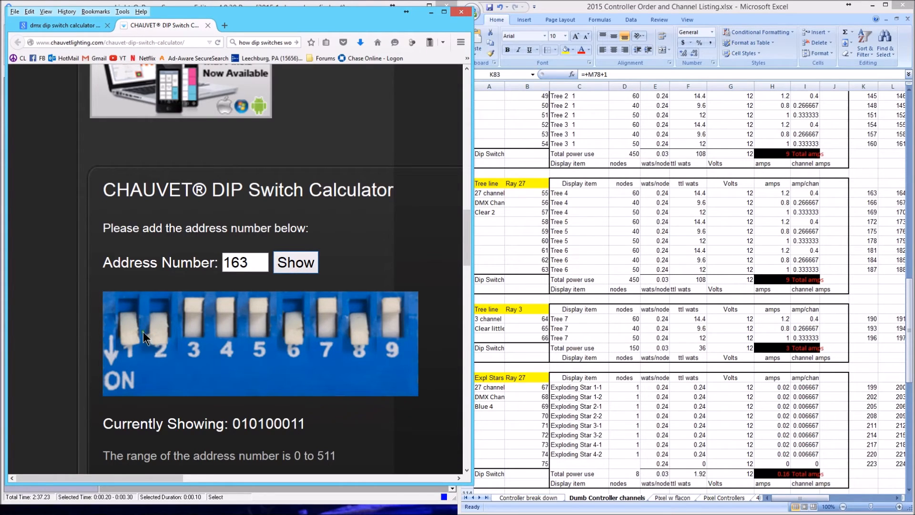
mouse_move(382, 343)
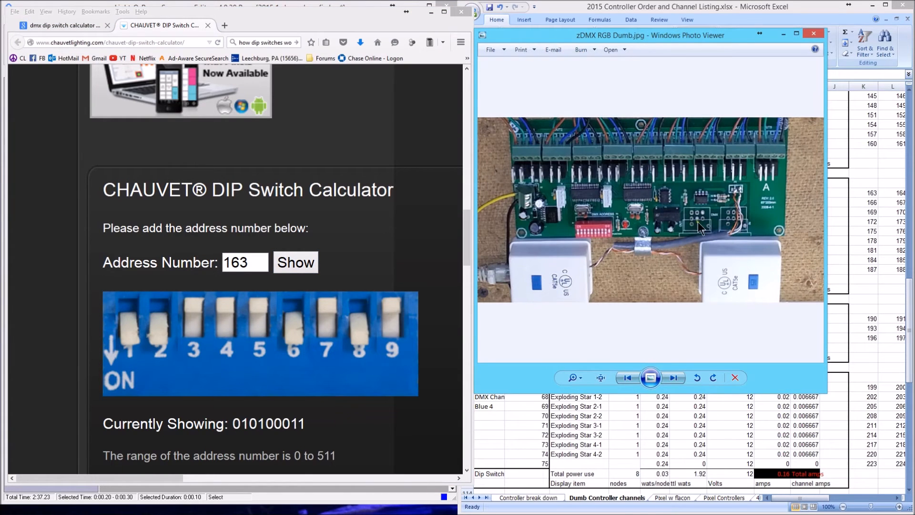
mouse_move(626, 239)
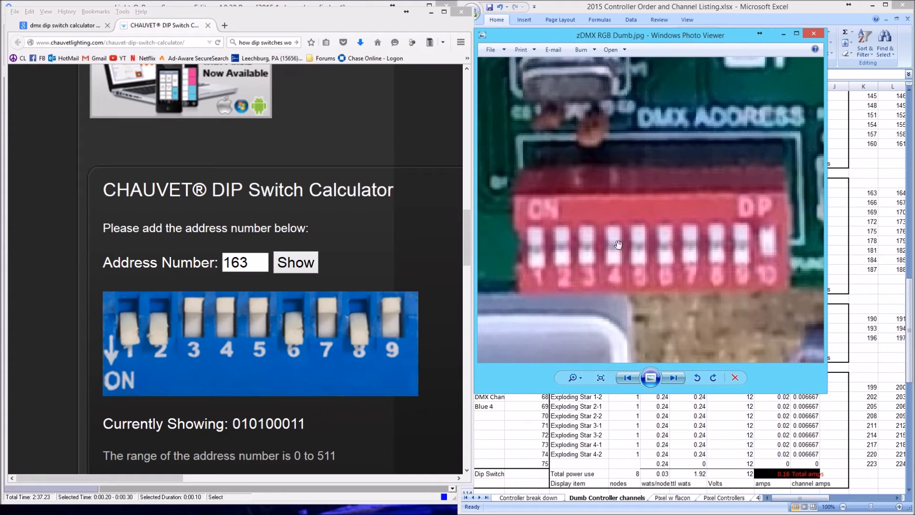
mouse_move(222, 337)
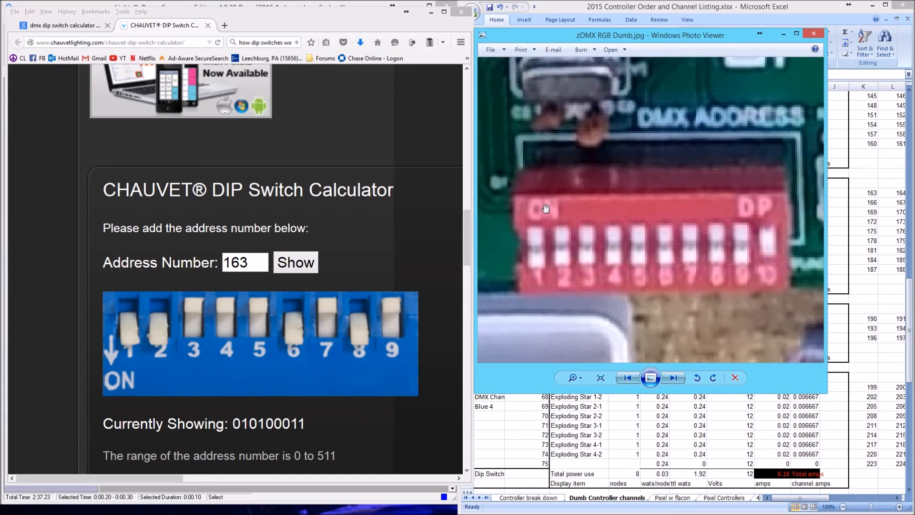
mouse_move(644, 244)
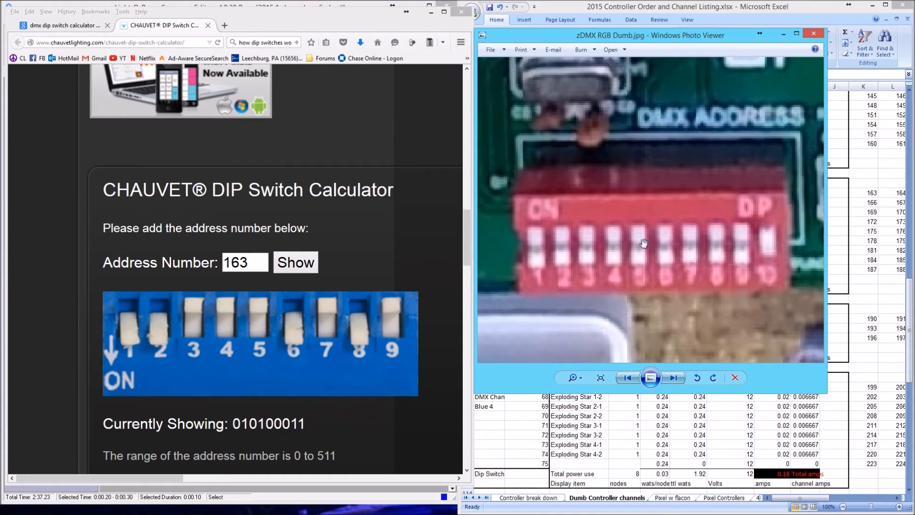
mouse_move(635, 295)
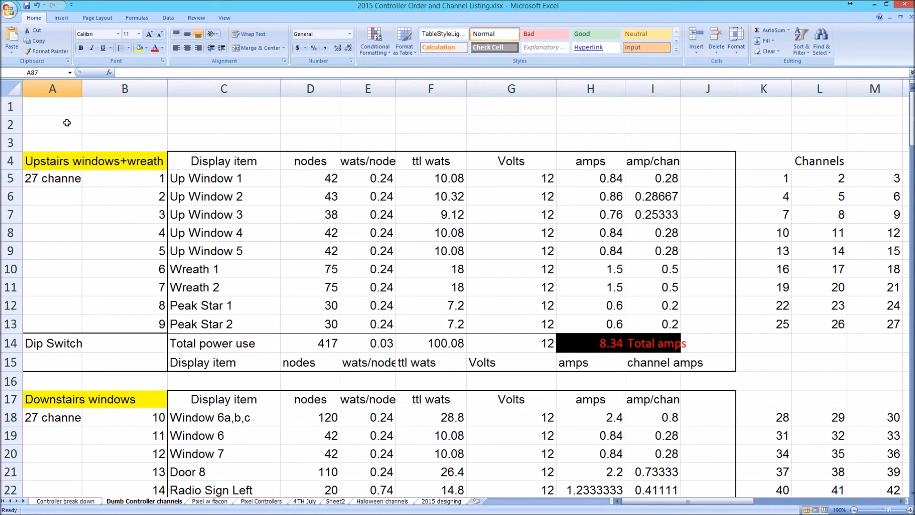
left_click(52, 124)
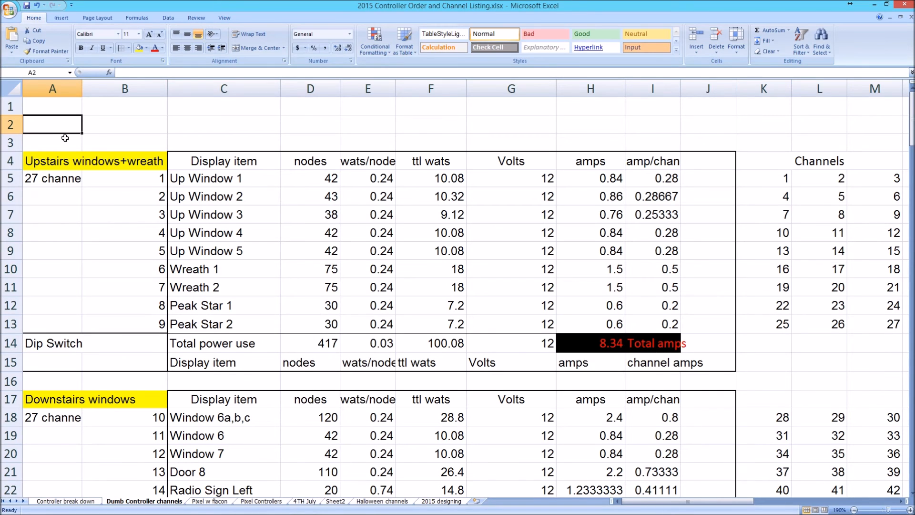
mouse_move(62, 125)
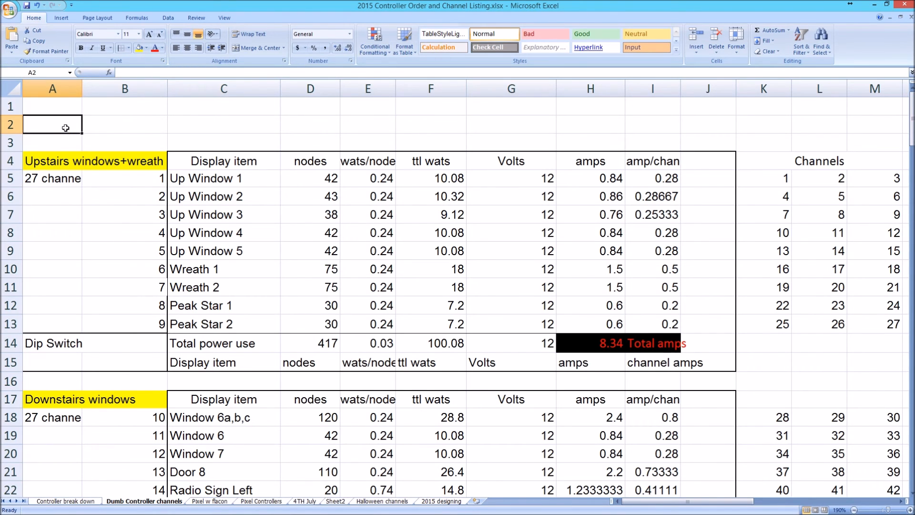
mouse_move(70, 120)
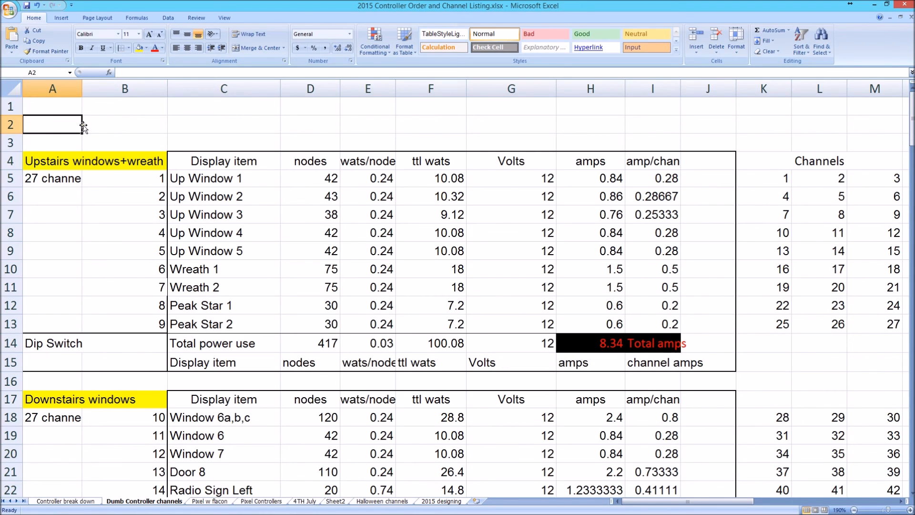
mouse_move(52, 125)
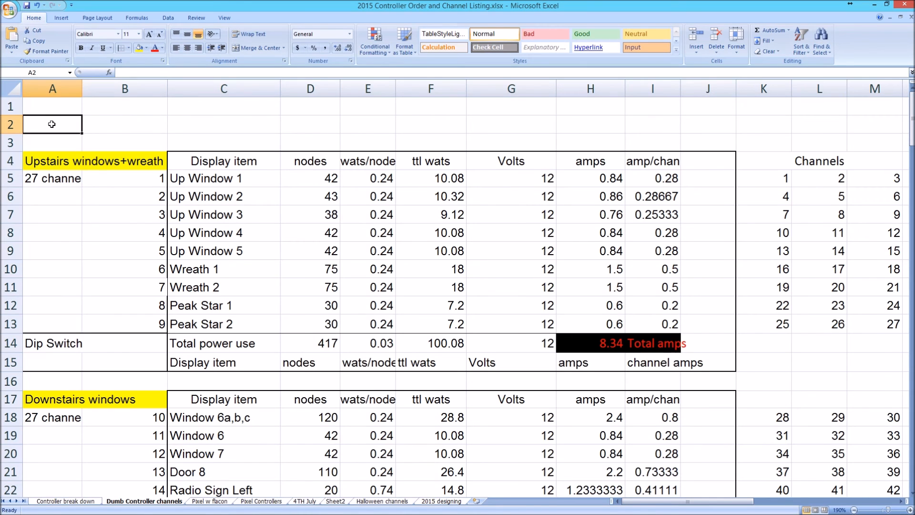